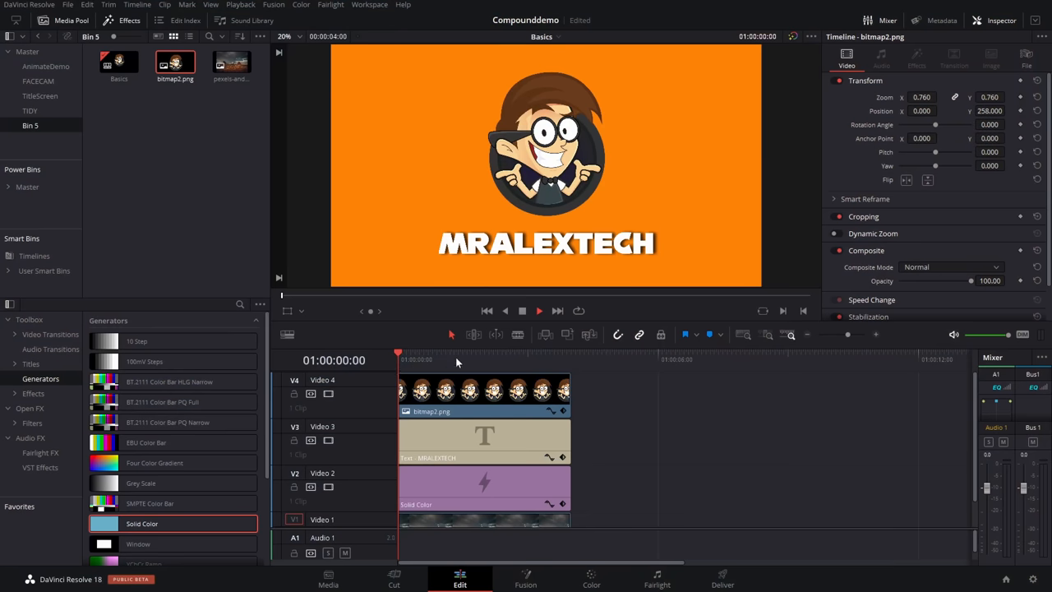
Select the MRALEXTECH title, logo image and solid colour clips together on the timeline.
{"action": "left_click", "coordinate": [483, 440]}
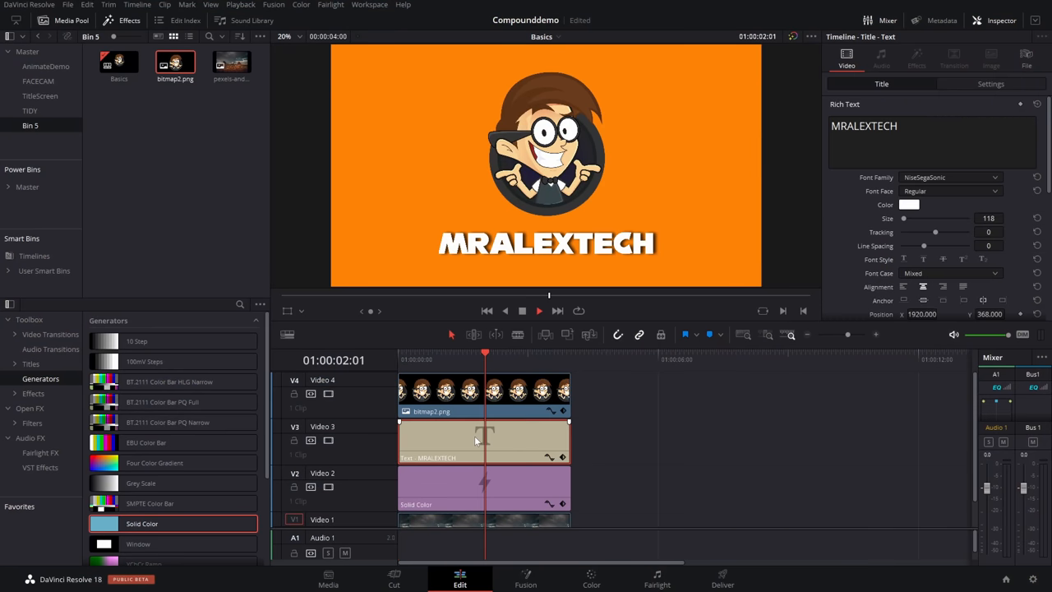
{"action": "left_click", "coordinate": [484, 487]}
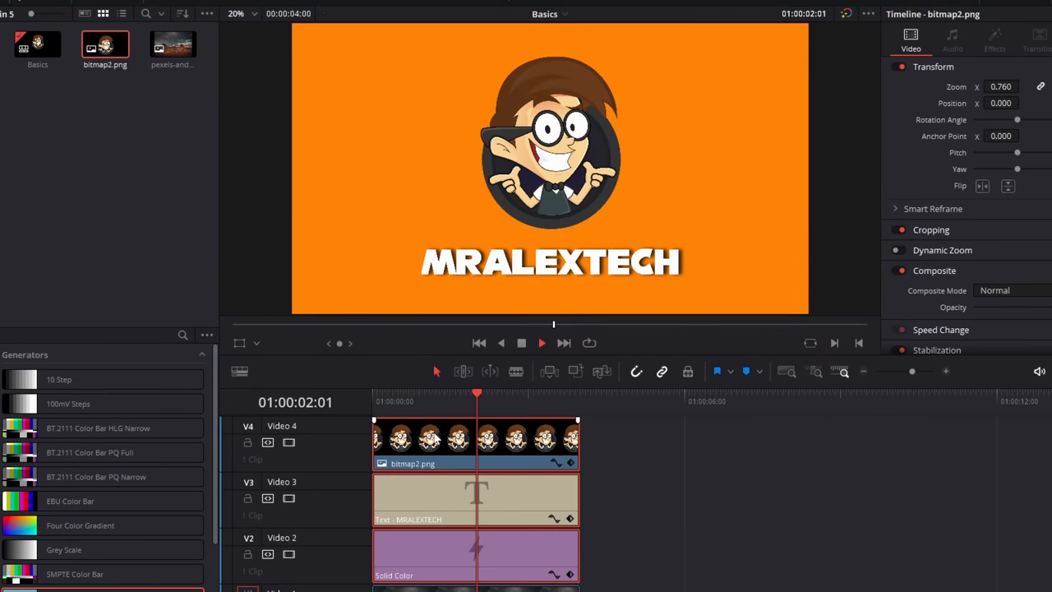
Create a new compound clip named MrAlexTechLogo from the three selected clips.
{"action": "right_click", "coordinate": [475, 440]}
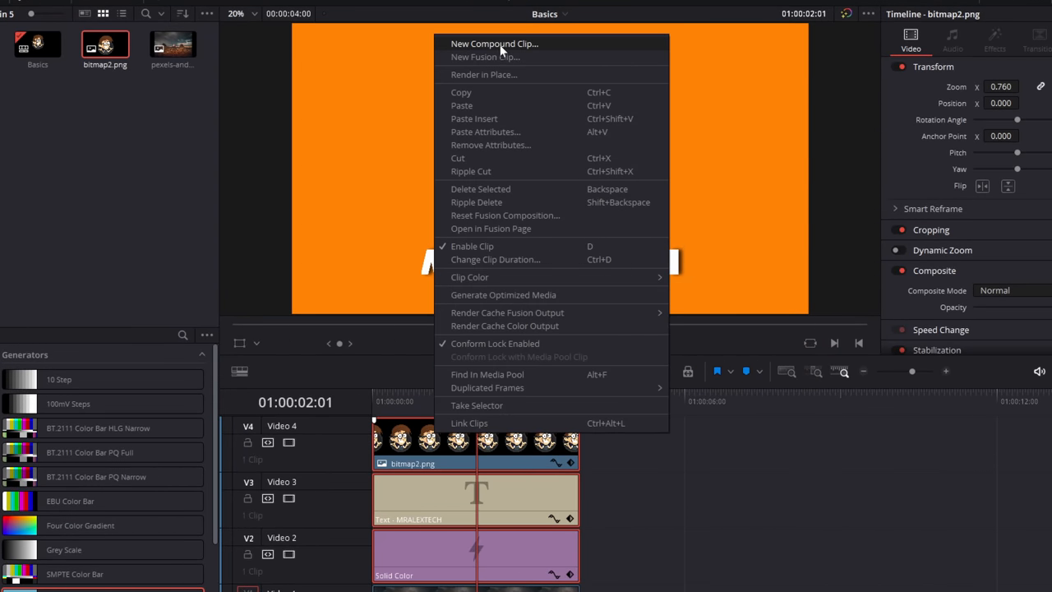
{"action": "mouse_move", "coordinate": [516, 49]}
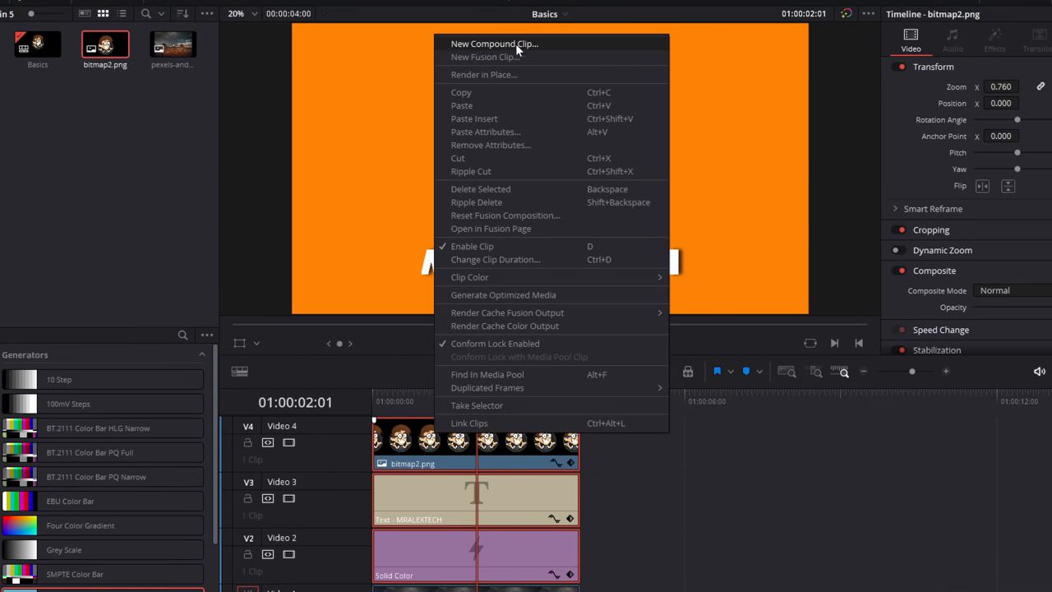
{"action": "left_click", "coordinate": [493, 43]}
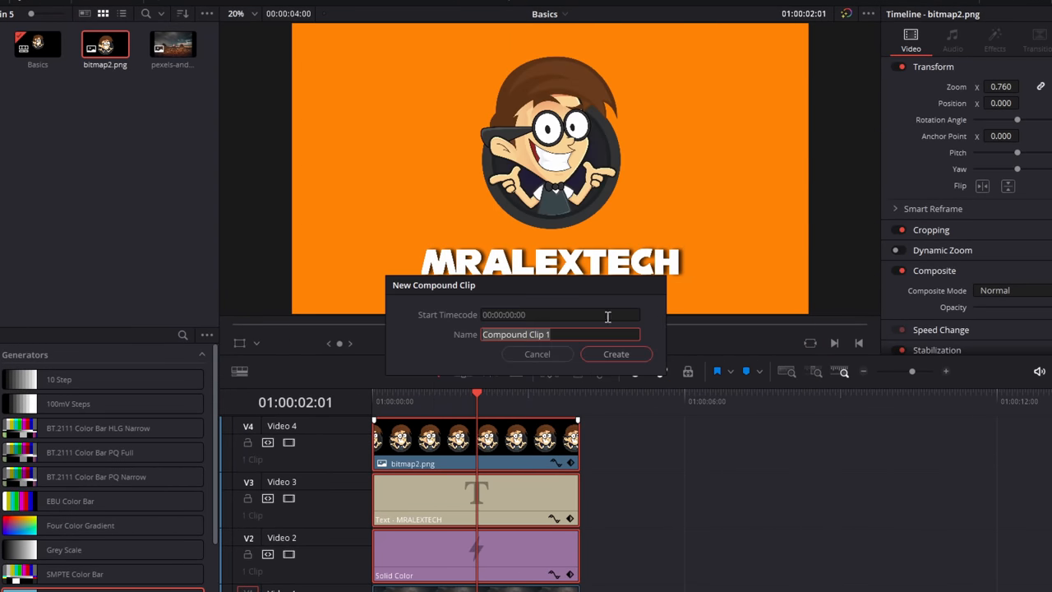
{"action": "type", "text": "MrAlexTechL"}
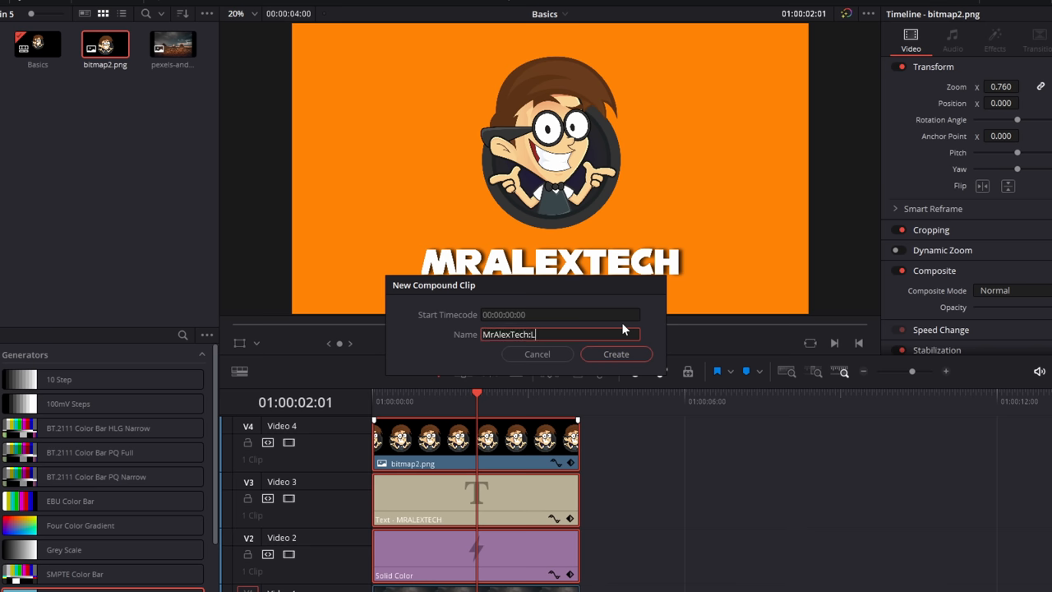
{"action": "left_click", "coordinate": [615, 353]}
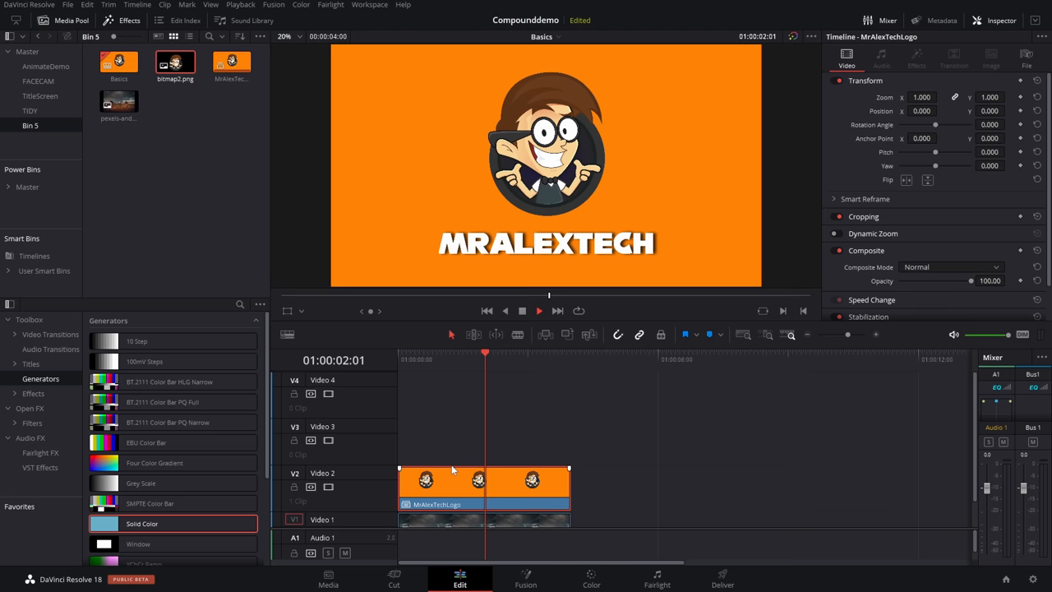
{"action": "mouse_move", "coordinate": [483, 490]}
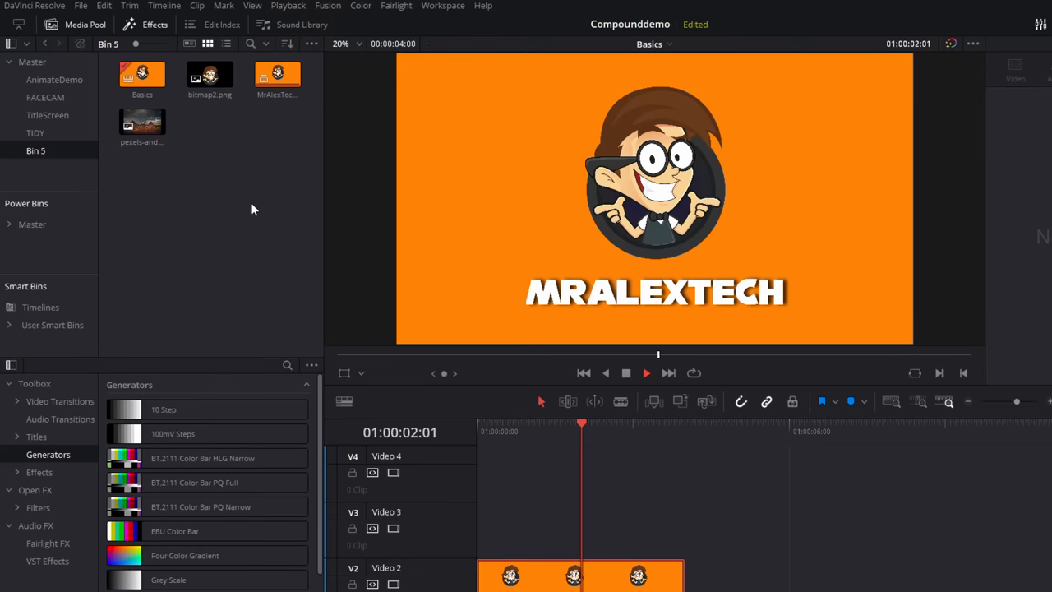
Place the pexels desert photo on Video 1 beneath the MrAlexTechLogo compound clip.
{"action": "left_click", "coordinate": [277, 75]}
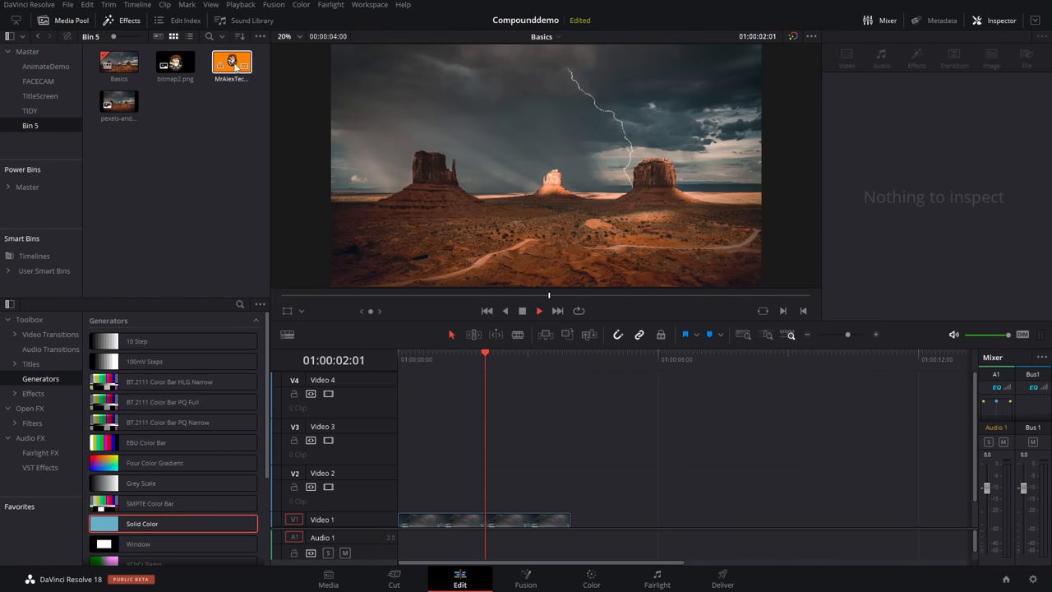
{"action": "left_click_drag", "start_coordinate": [230, 64], "coordinate": [372, 239]}
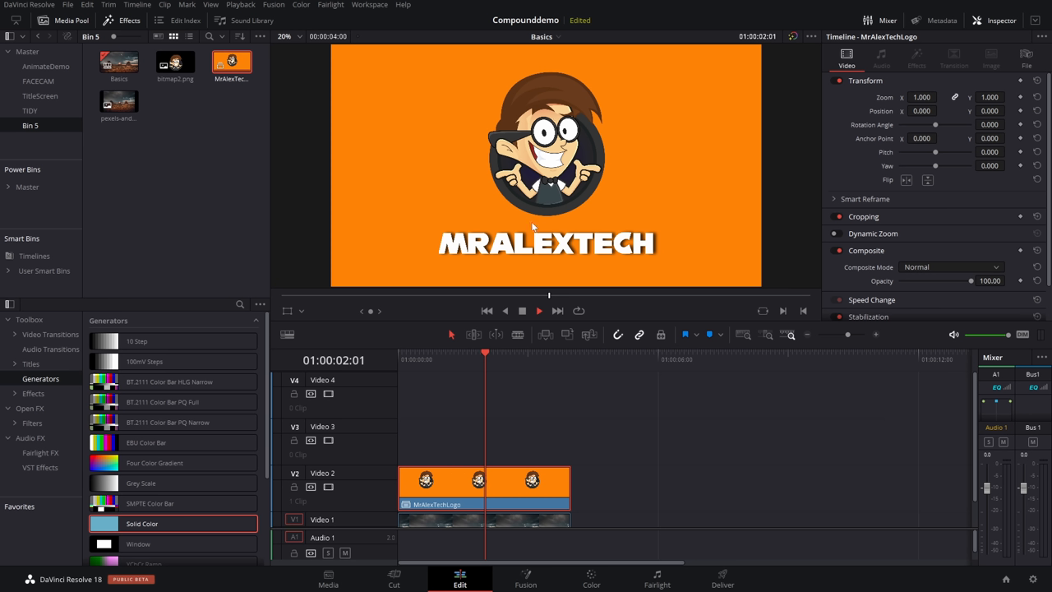
{"action": "mouse_move", "coordinate": [503, 164]}
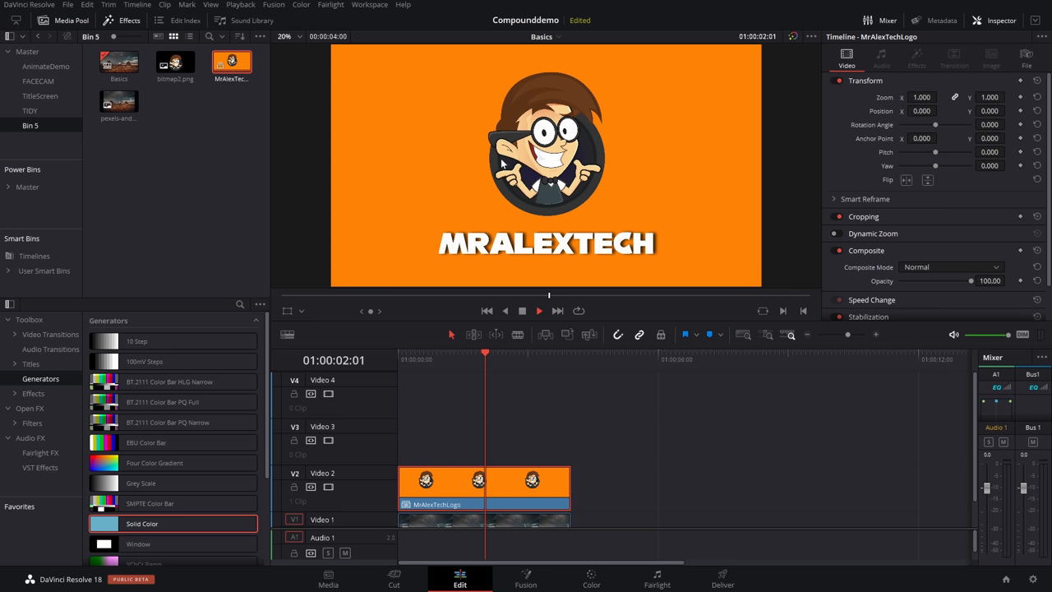
{"action": "mouse_move", "coordinate": [549, 197]}
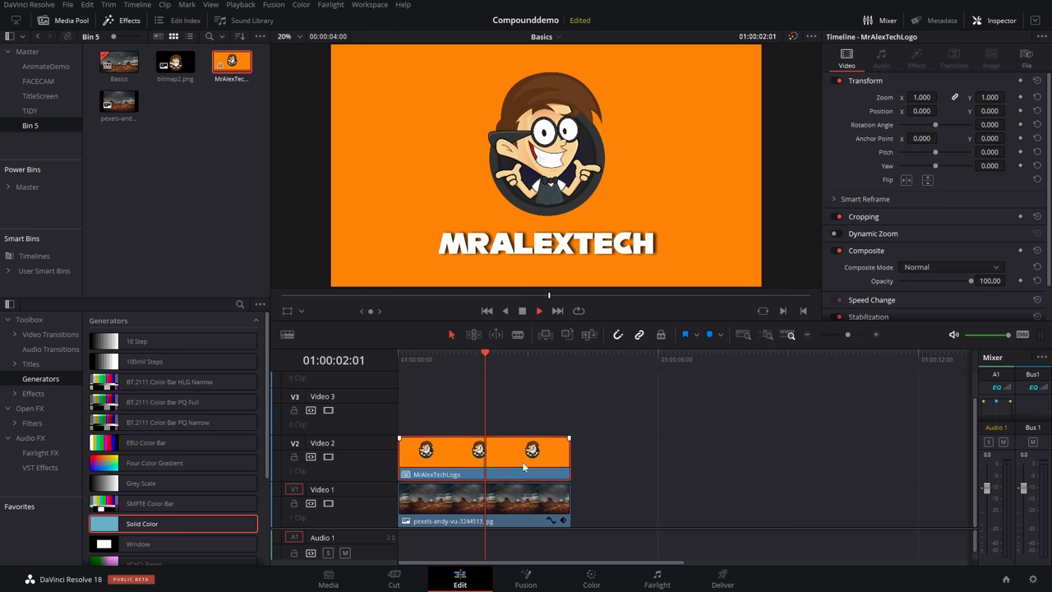
{"action": "mouse_move", "coordinate": [539, 470]}
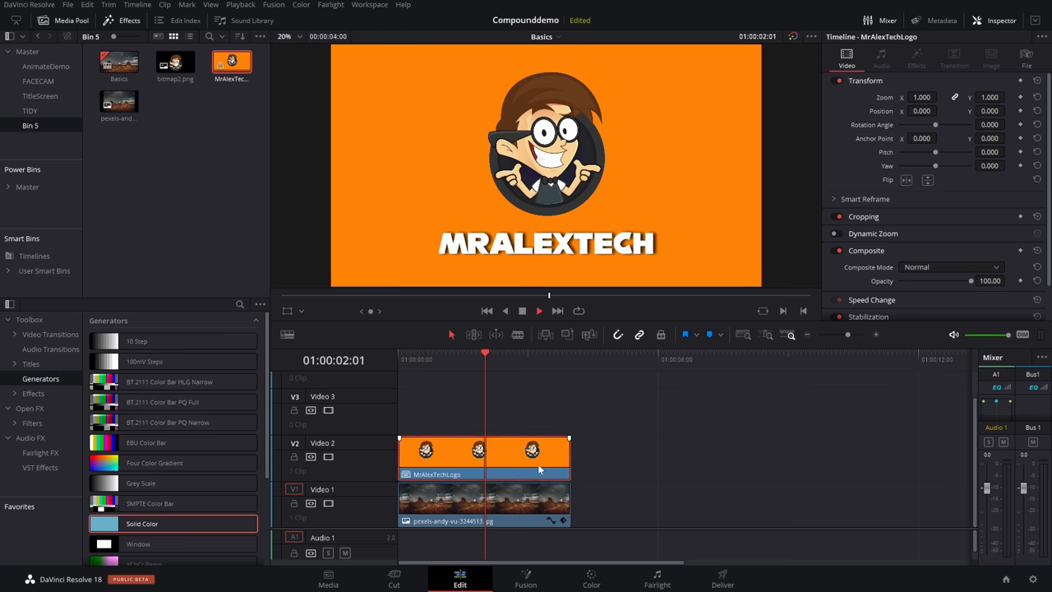
Open the MrAlexTechLogo compound clip in its own timeline.
{"action": "right_click", "coordinate": [483, 456]}
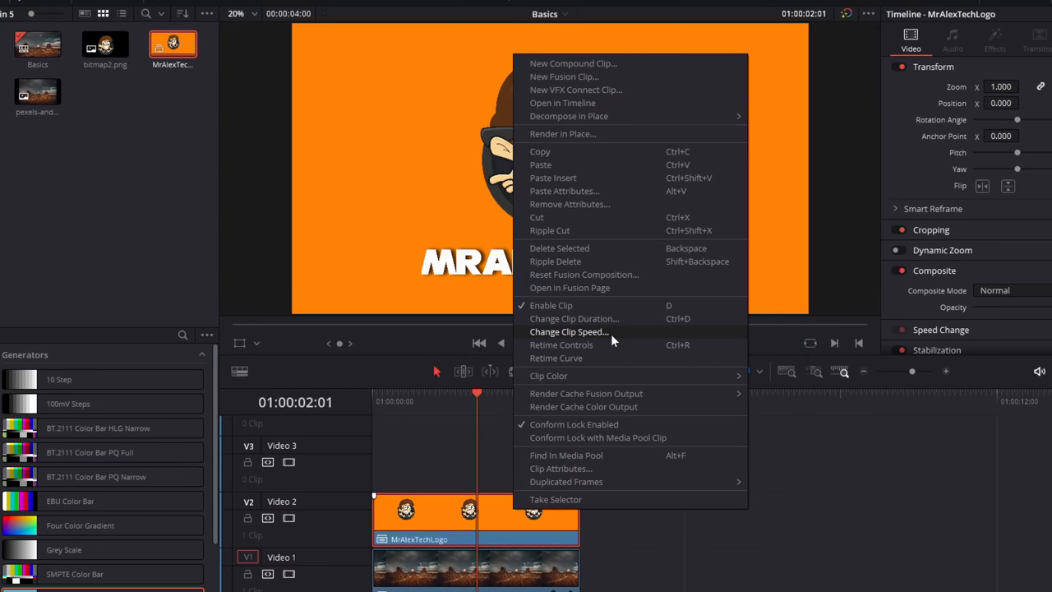
{"action": "mouse_move", "coordinate": [585, 102]}
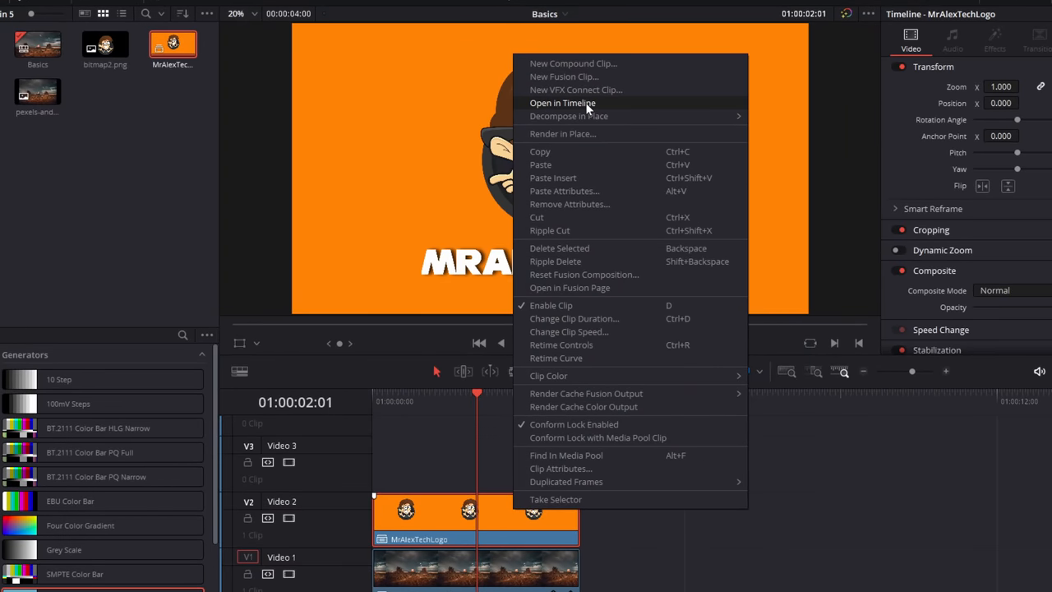
{"action": "left_click", "coordinate": [562, 102]}
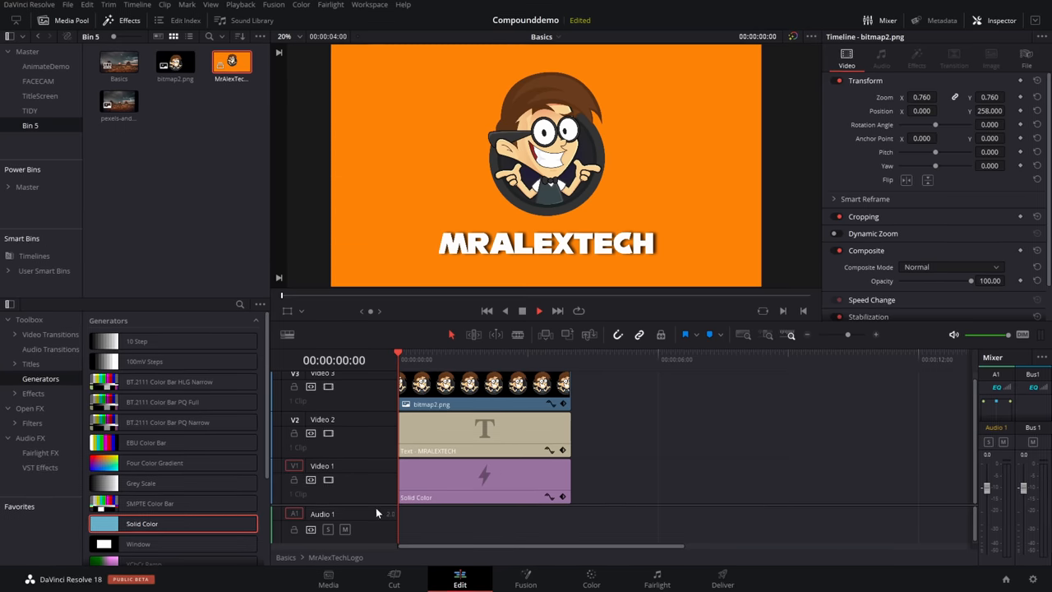
Add a Middle Lower Third title inside the compound clip and select it for adjustment.
{"action": "scroll", "scroll_direction": "down", "scroll_amount": 3}
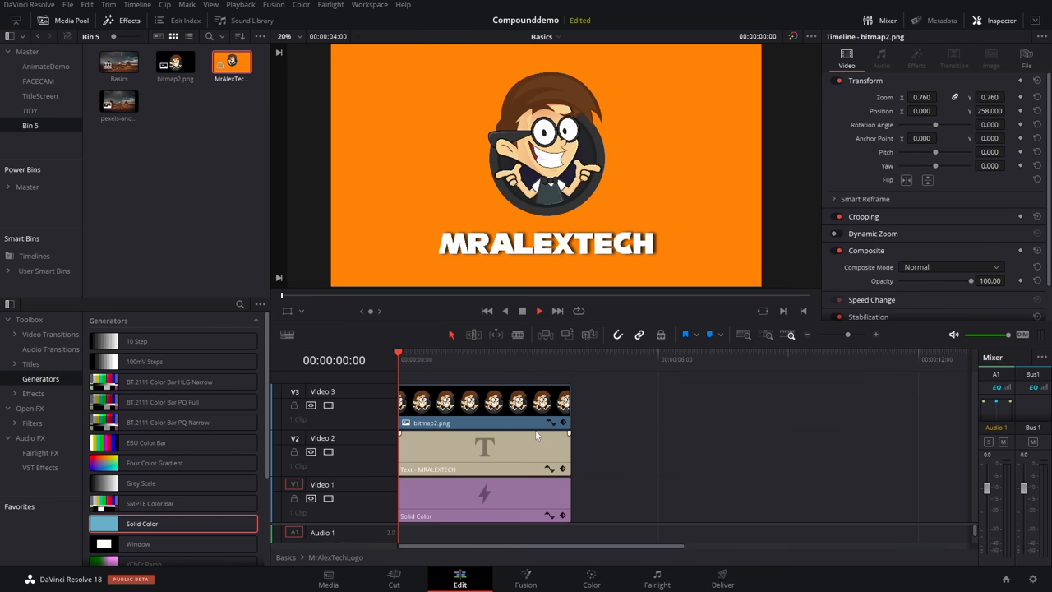
{"action": "mouse_move", "coordinate": [552, 451]}
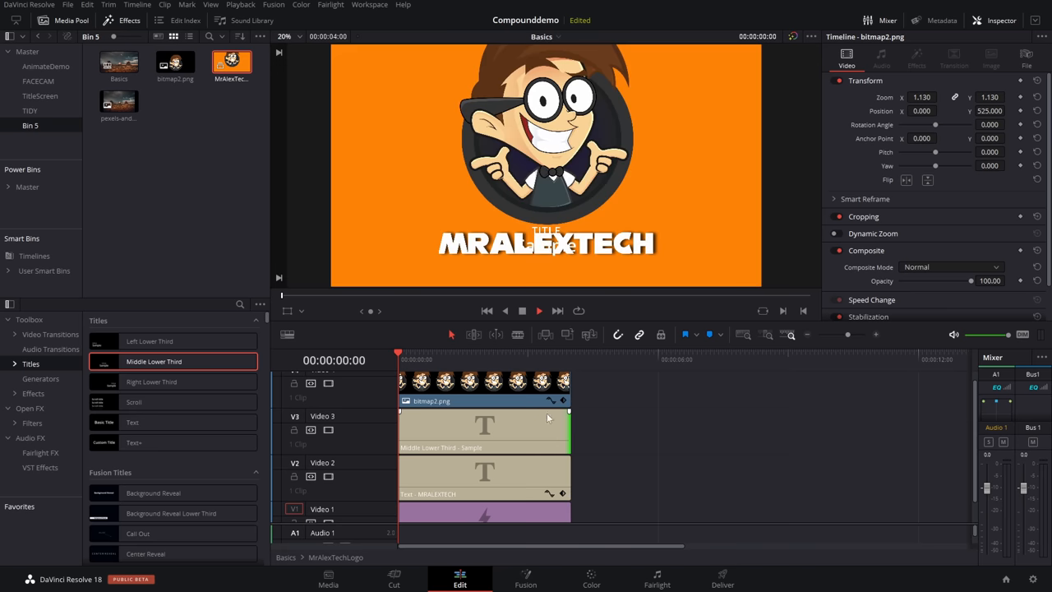
{"action": "left_click", "coordinate": [485, 427]}
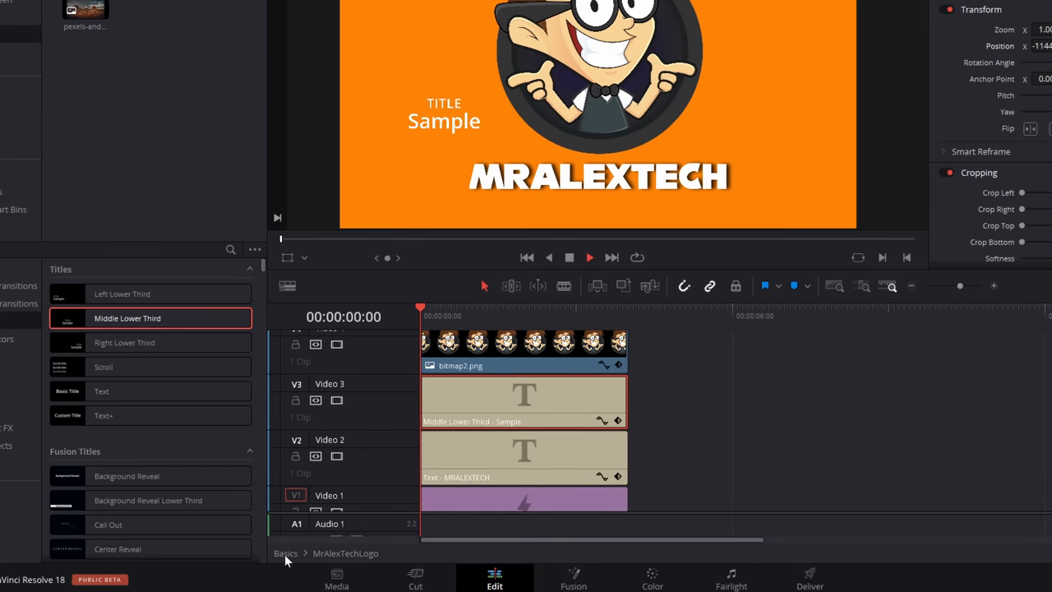
{"action": "mouse_move", "coordinate": [365, 561]}
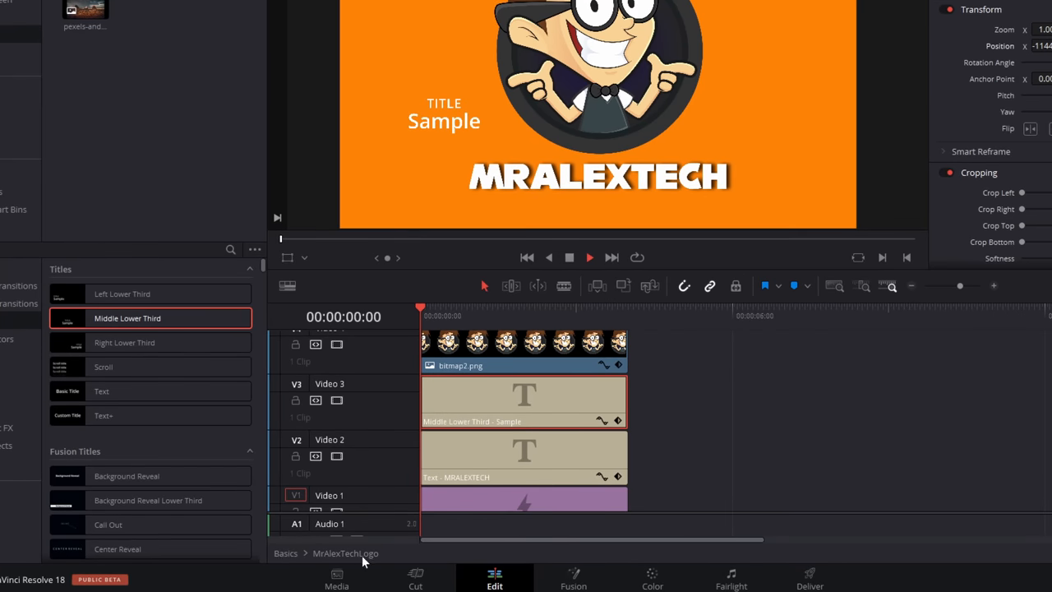
{"action": "mouse_move", "coordinate": [279, 559]}
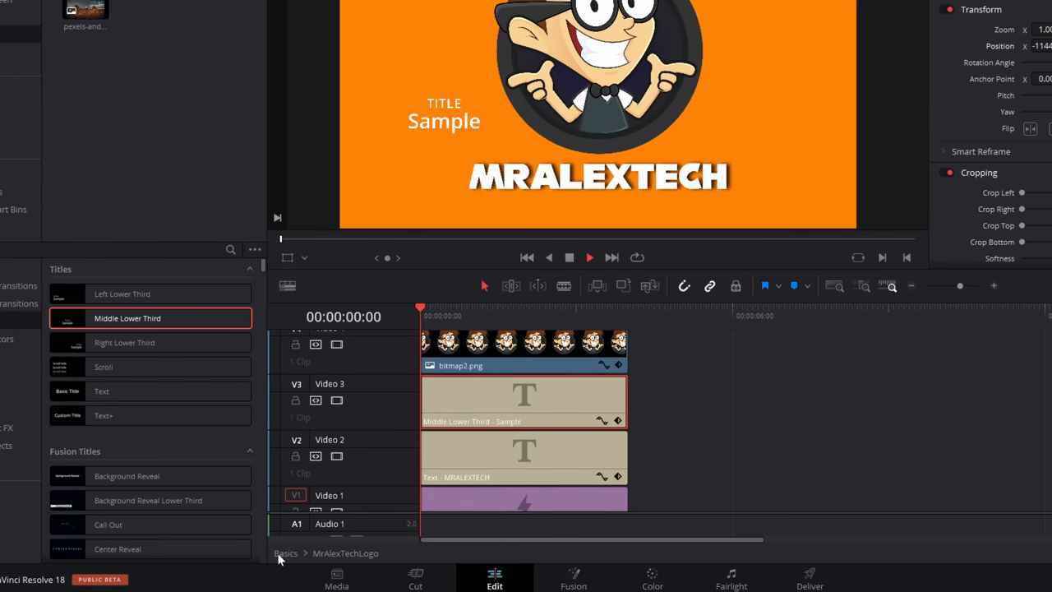
{"action": "mouse_move", "coordinate": [288, 558]}
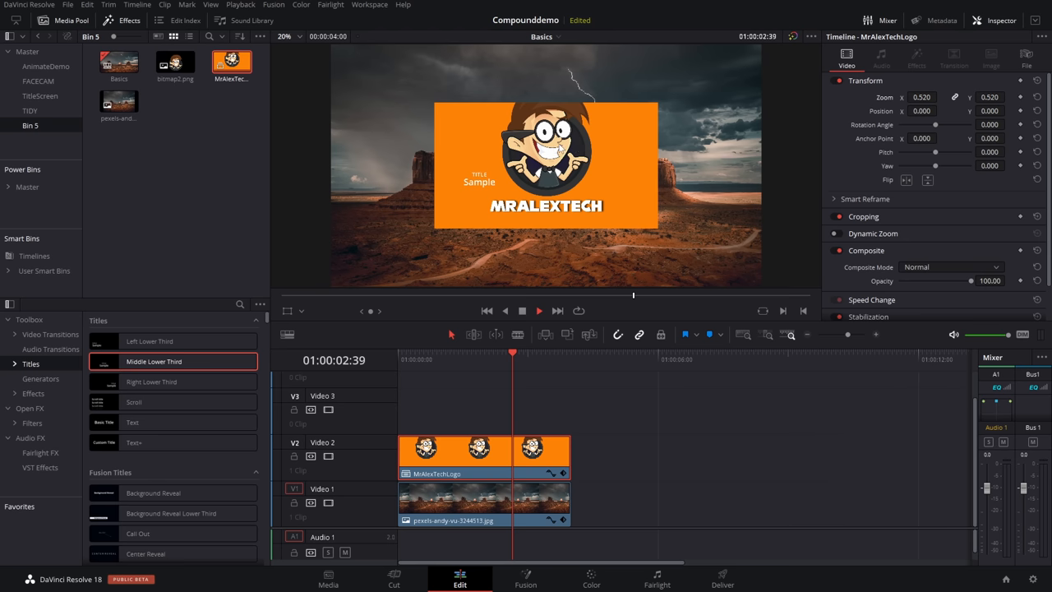
{"action": "mouse_move", "coordinate": [795, 128]}
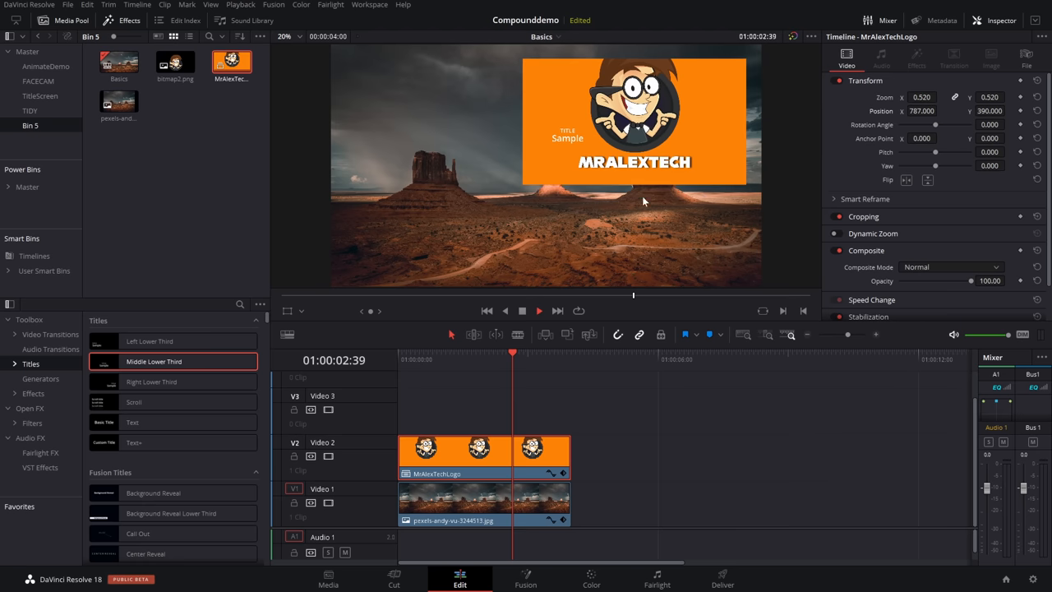
Search the Effects library for "drop" to show the Drop Shadow effect.
{"action": "left_click", "coordinate": [29, 408]}
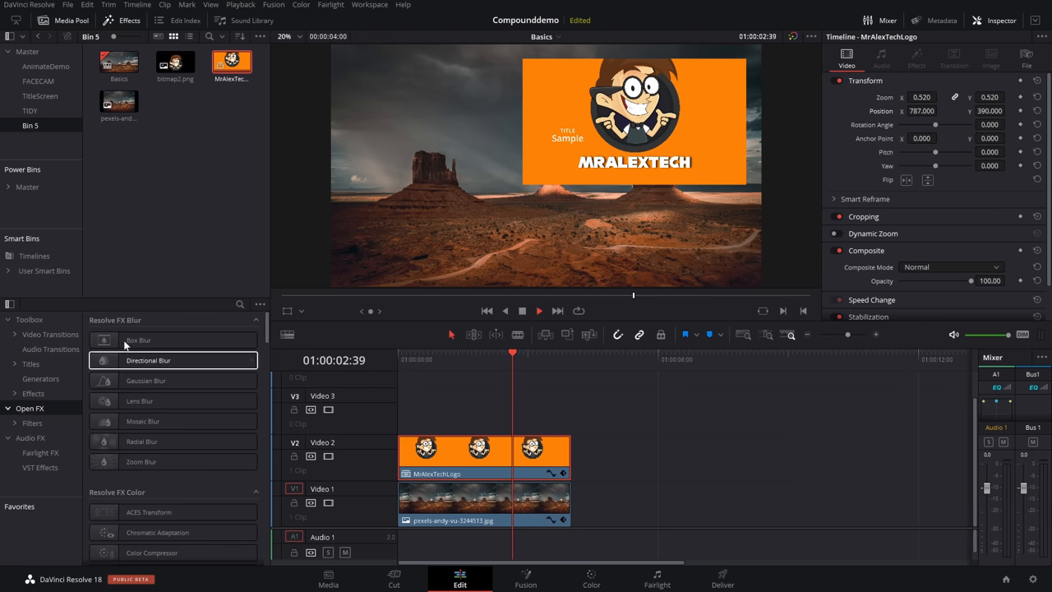
{"action": "left_click", "coordinate": [239, 304]}
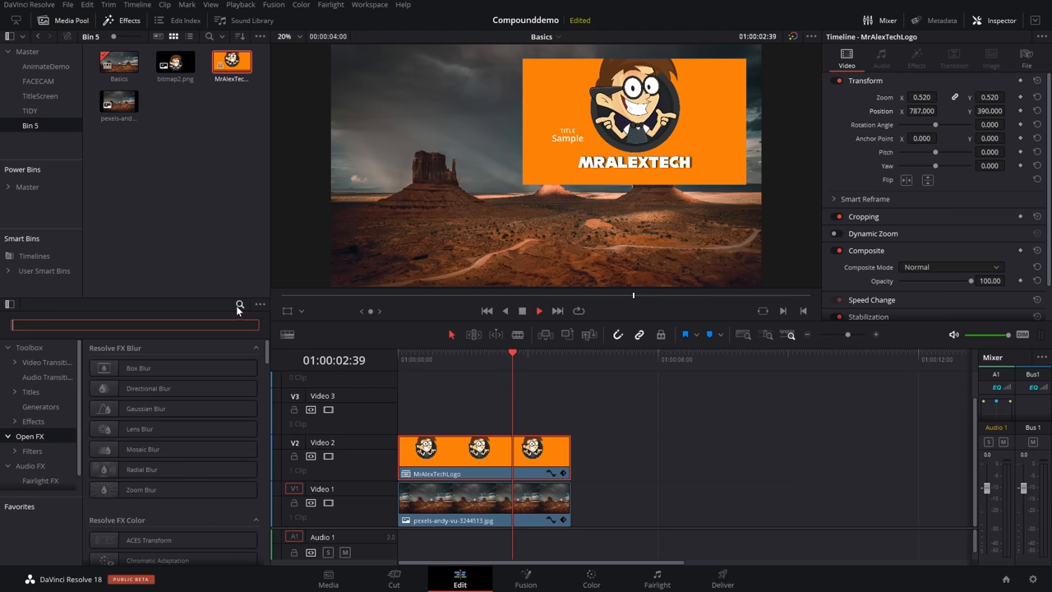
{"action": "type", "text": "drop"}
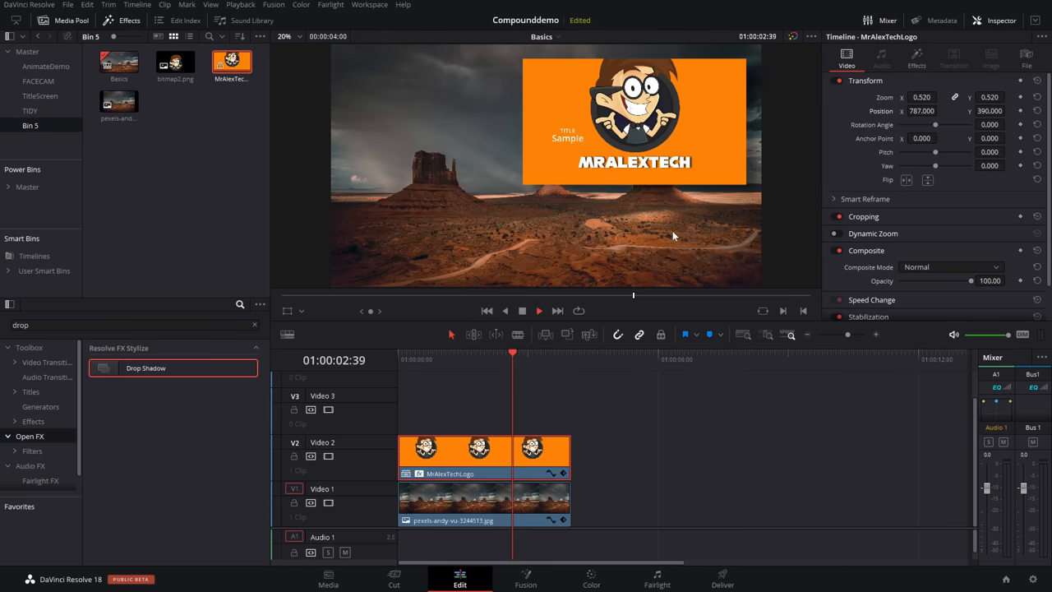
{"action": "mouse_move", "coordinate": [582, 115]}
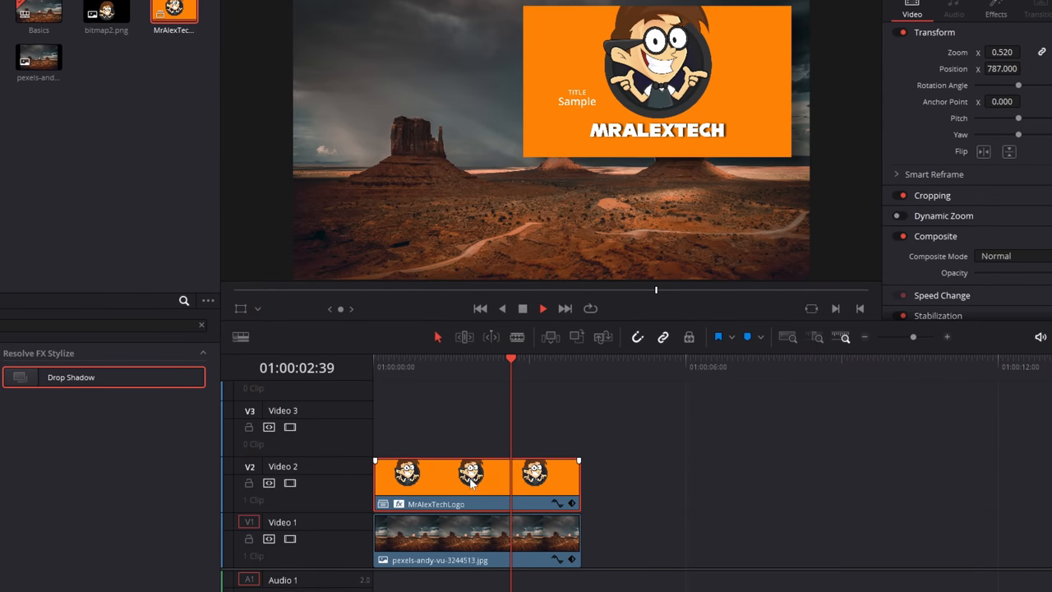
Decompose the MrAlexTechLogo compound clip in place using clips only.
{"action": "right_click", "coordinate": [473, 473]}
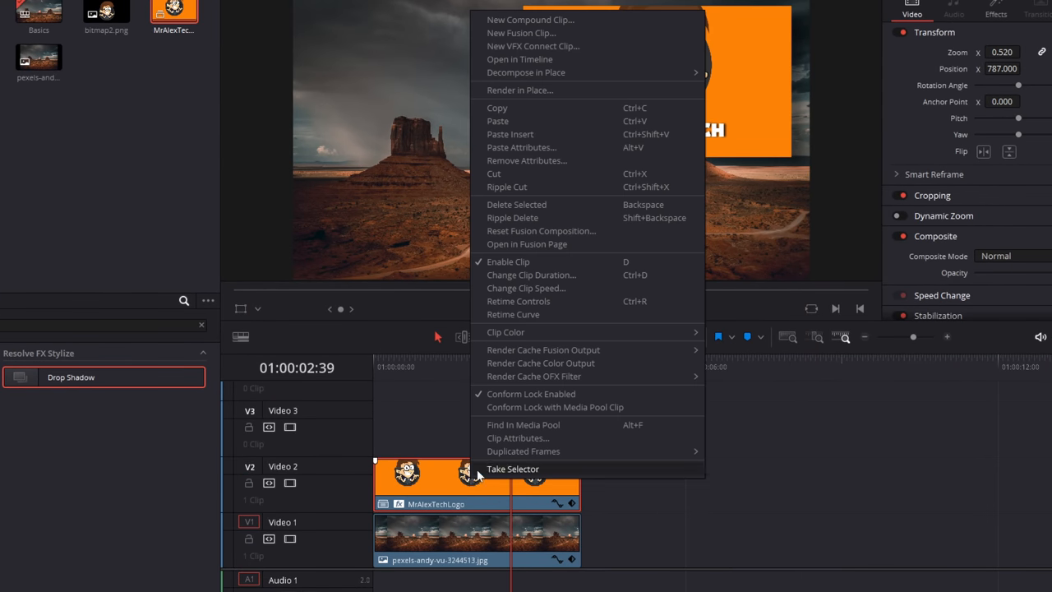
{"action": "mouse_move", "coordinate": [565, 73]}
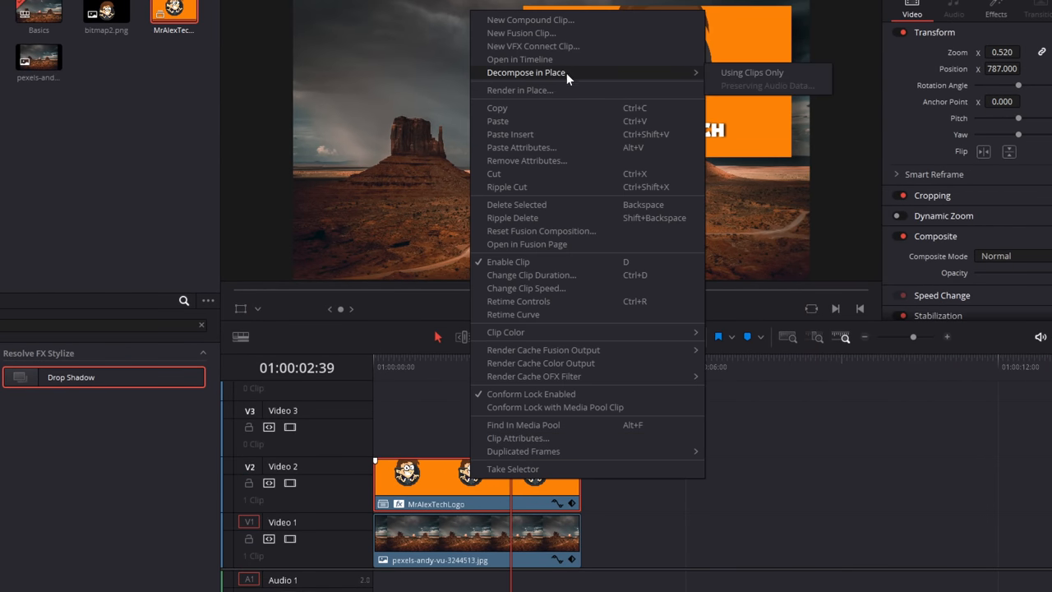
{"action": "mouse_move", "coordinate": [749, 72]}
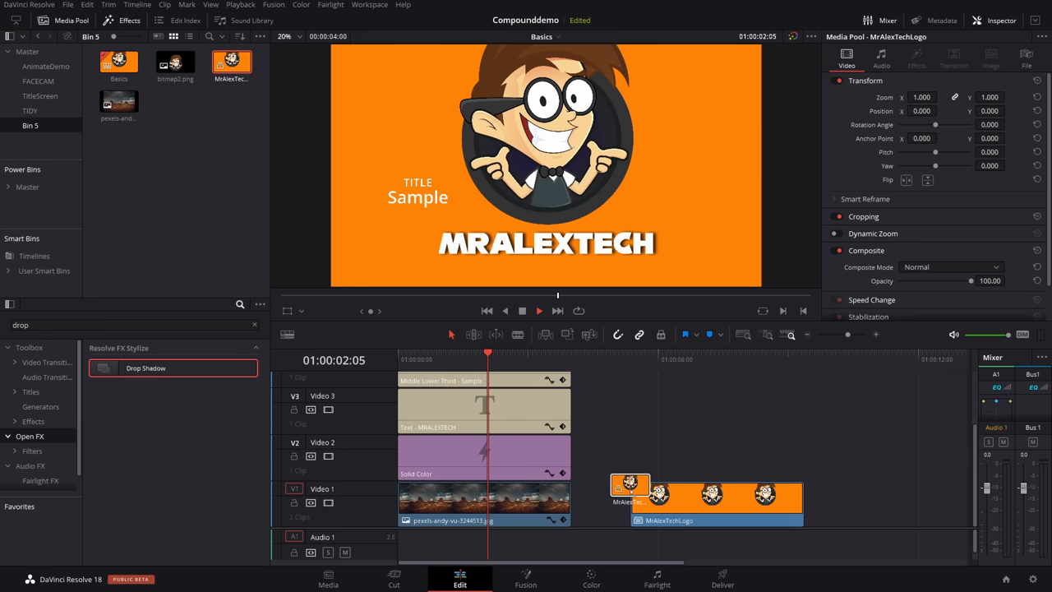
{"action": "left_click", "coordinate": [658, 358]}
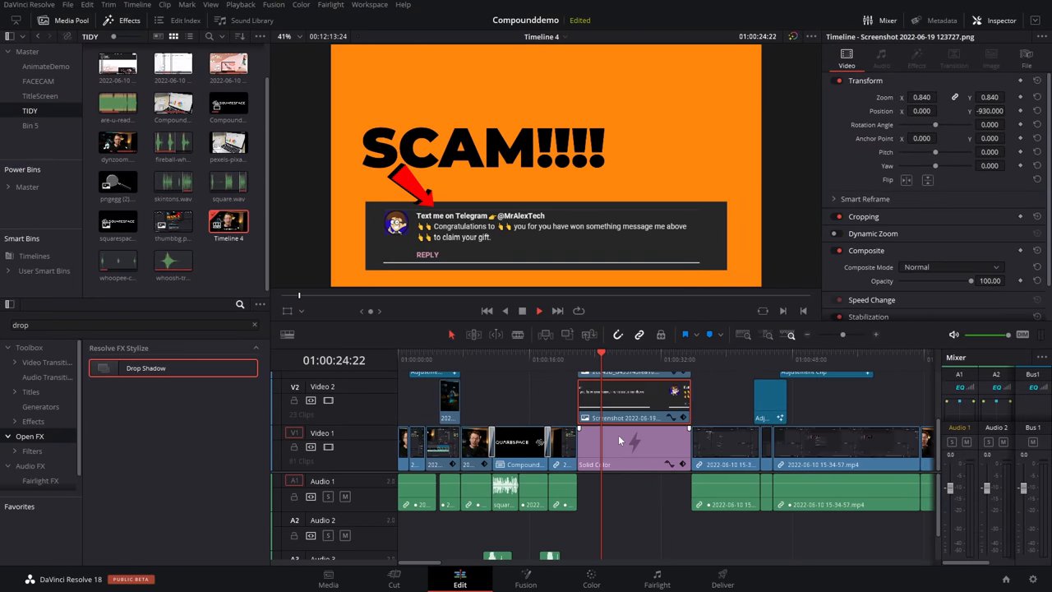
Combine the SCAM screenshot, arrow and orange background layers into a compound clip named warning.
{"action": "left_click", "coordinate": [632, 447]}
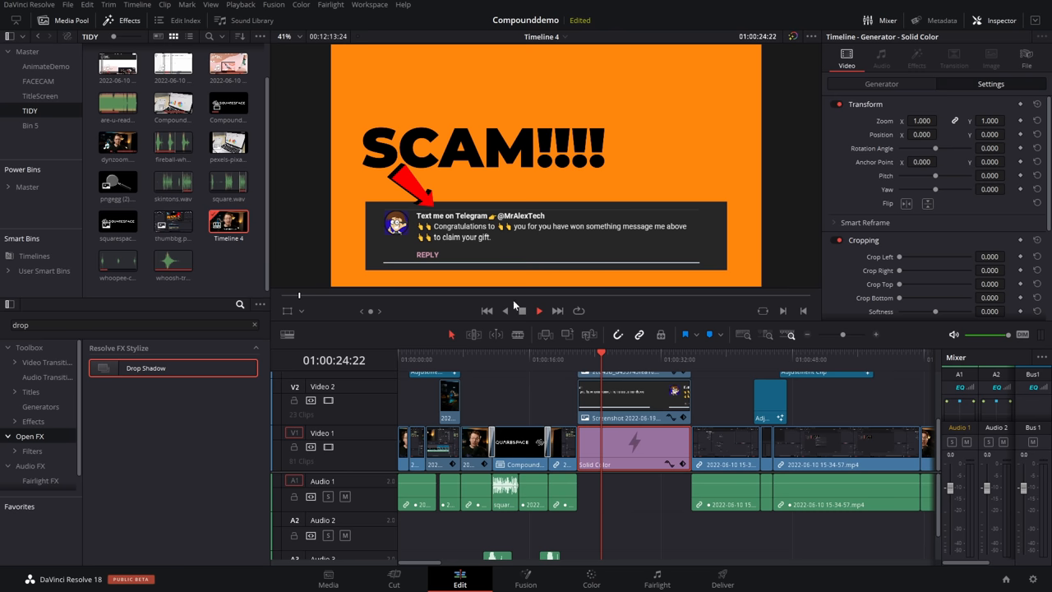
{"action": "left_click", "coordinate": [539, 311]}
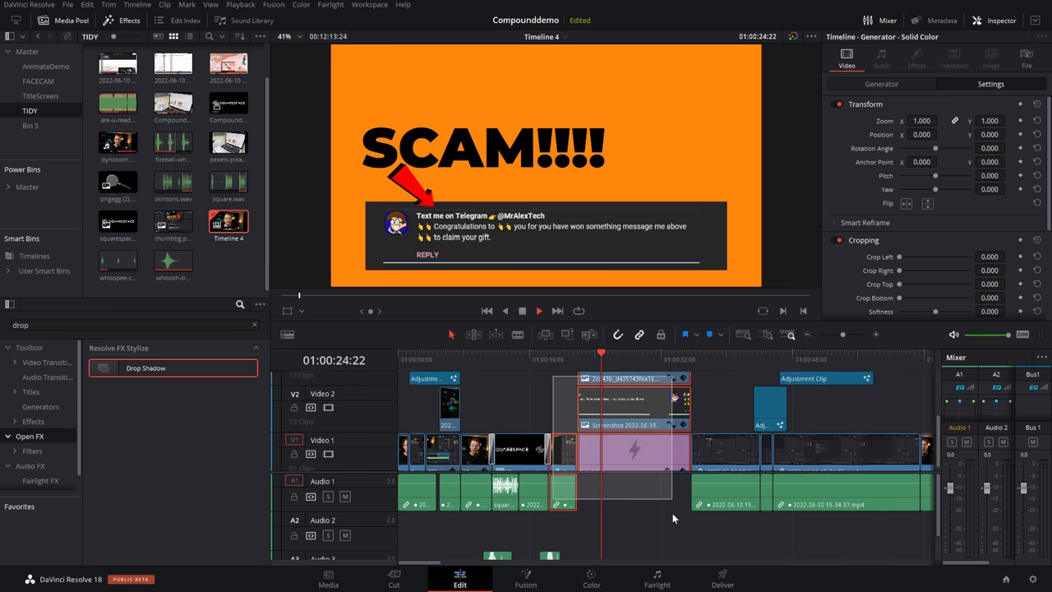
{"action": "left_click", "coordinate": [632, 447]}
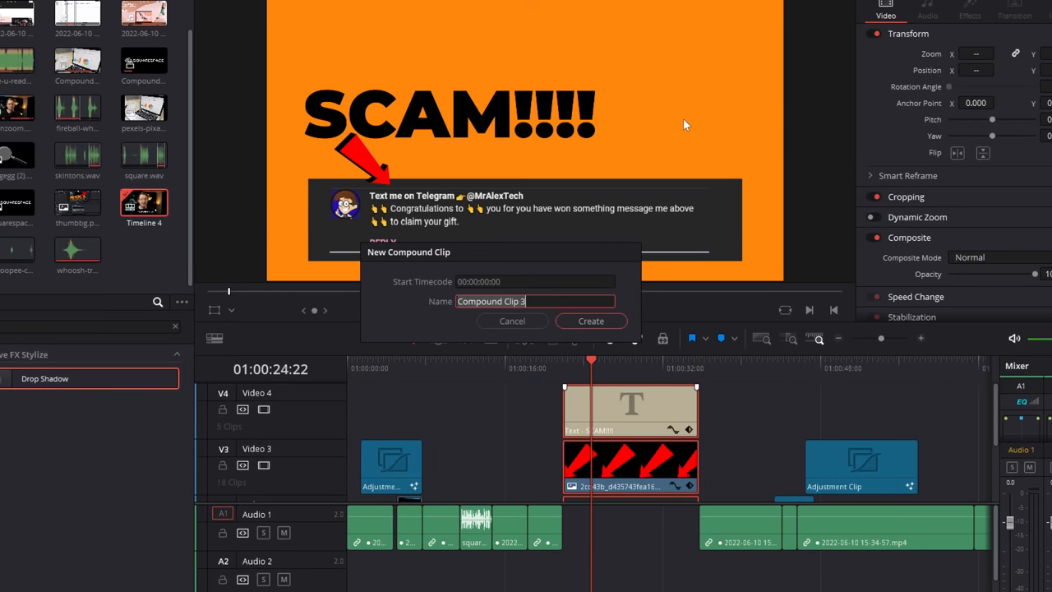
{"action": "left_click", "coordinate": [590, 320]}
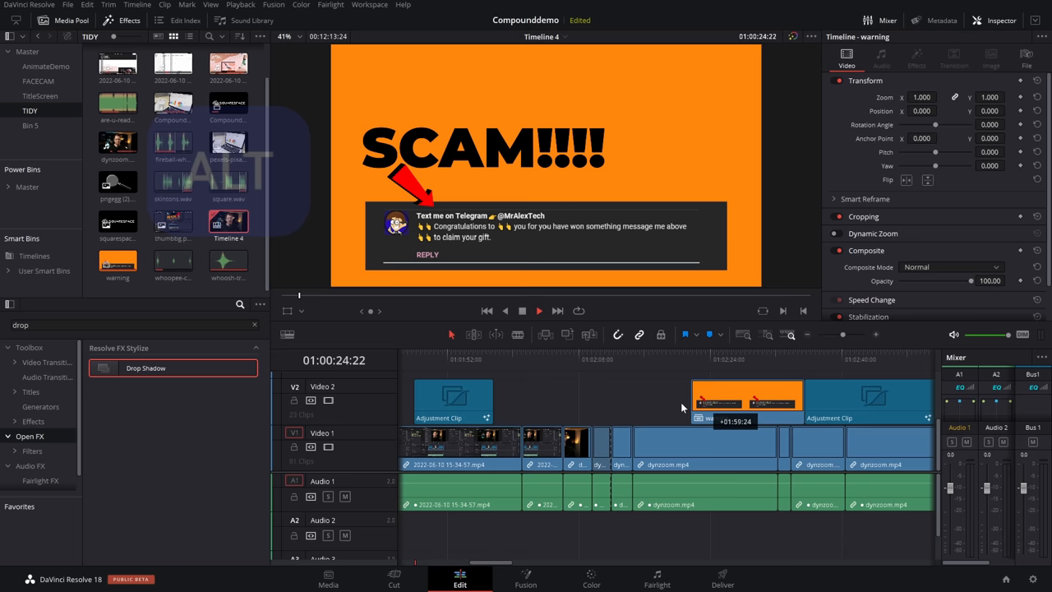
Move the warning compound clip later in the timeline and view it in the viewer.
{"action": "left_click", "coordinate": [555, 358]}
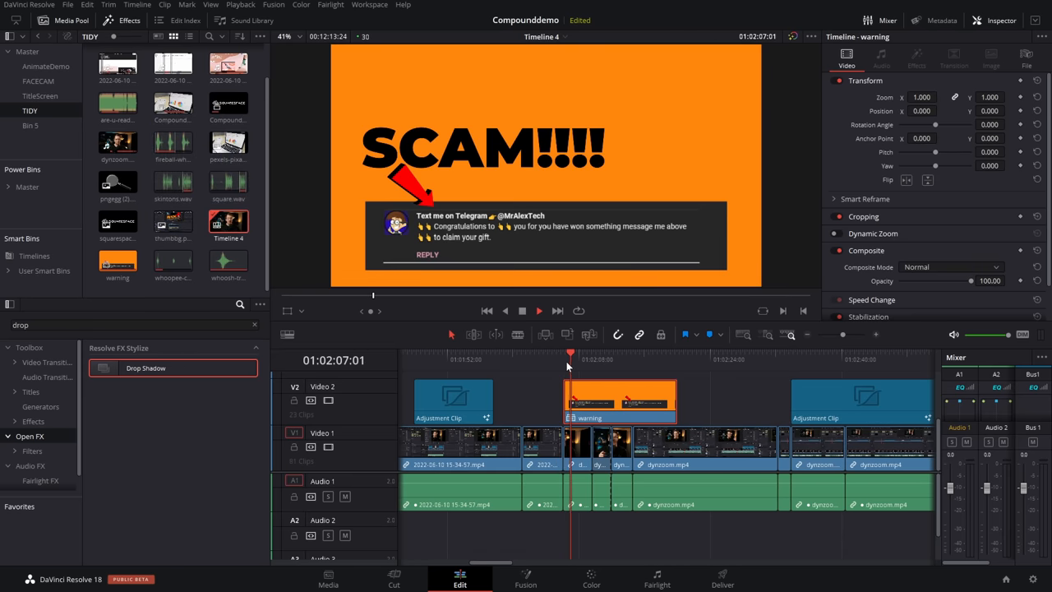
{"action": "left_click", "coordinate": [809, 336]}
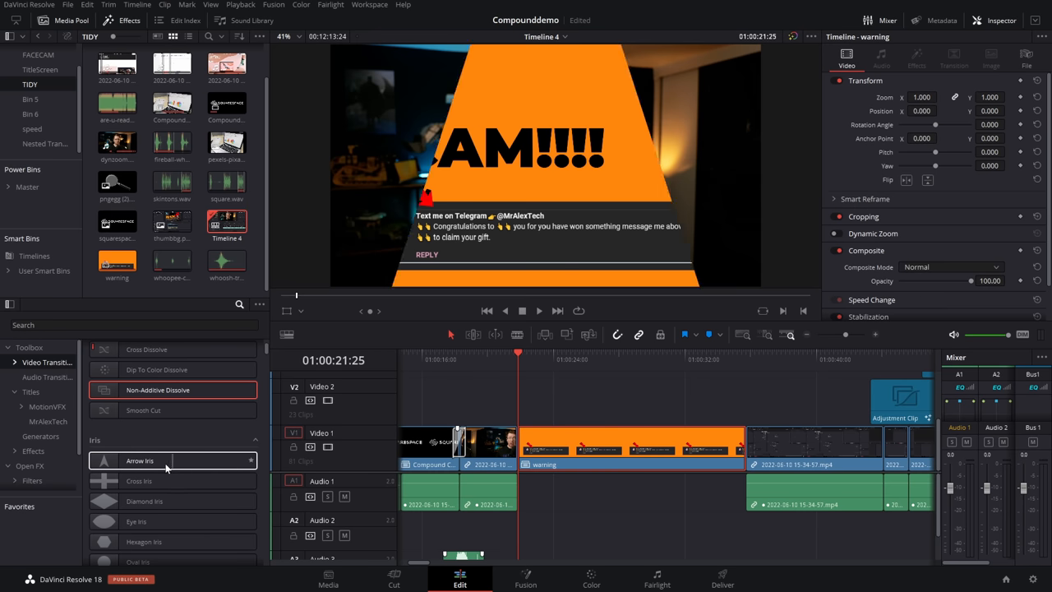
Apply the Arrow Iris video transition to the warning compound clip.
{"action": "left_click", "coordinate": [164, 460]}
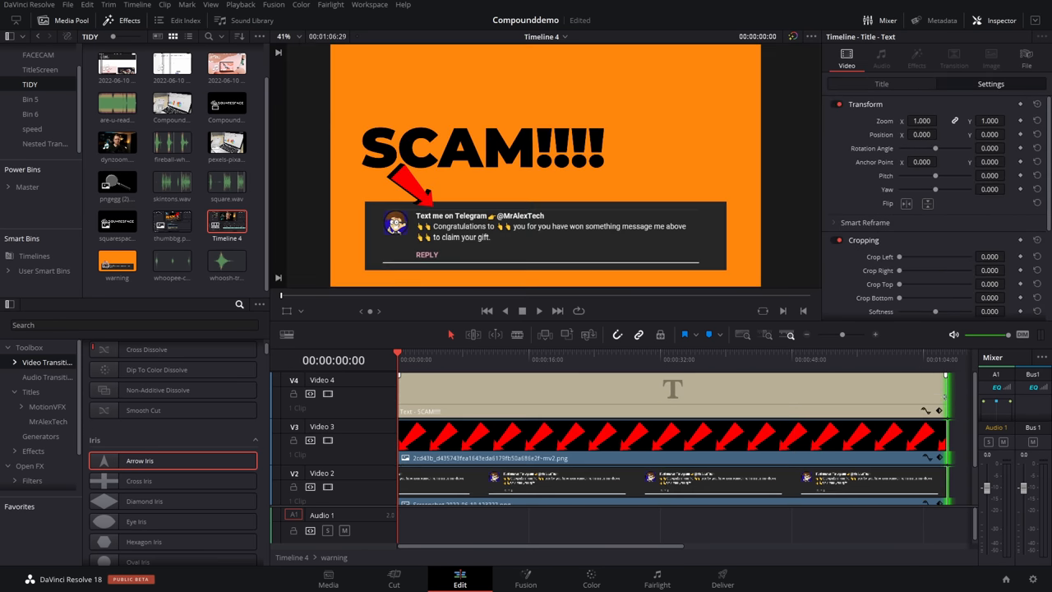
{"action": "scroll", "scroll_direction": "down", "scroll_amount": 3}
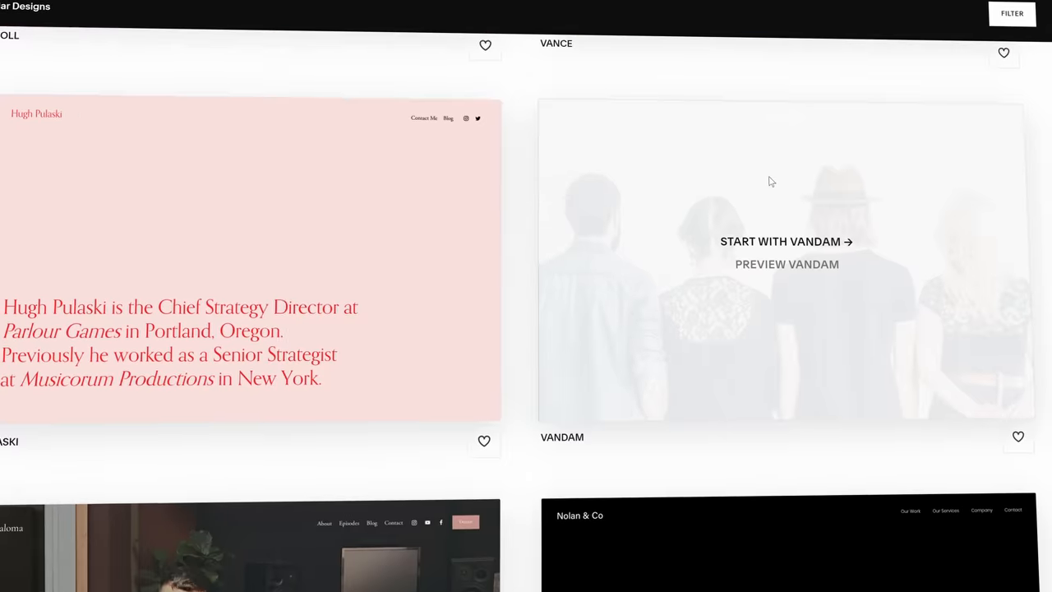
Scroll through the Squarespace website template gallery.
{"action": "scroll", "scroll_direction": "down", "scroll_amount": 3}
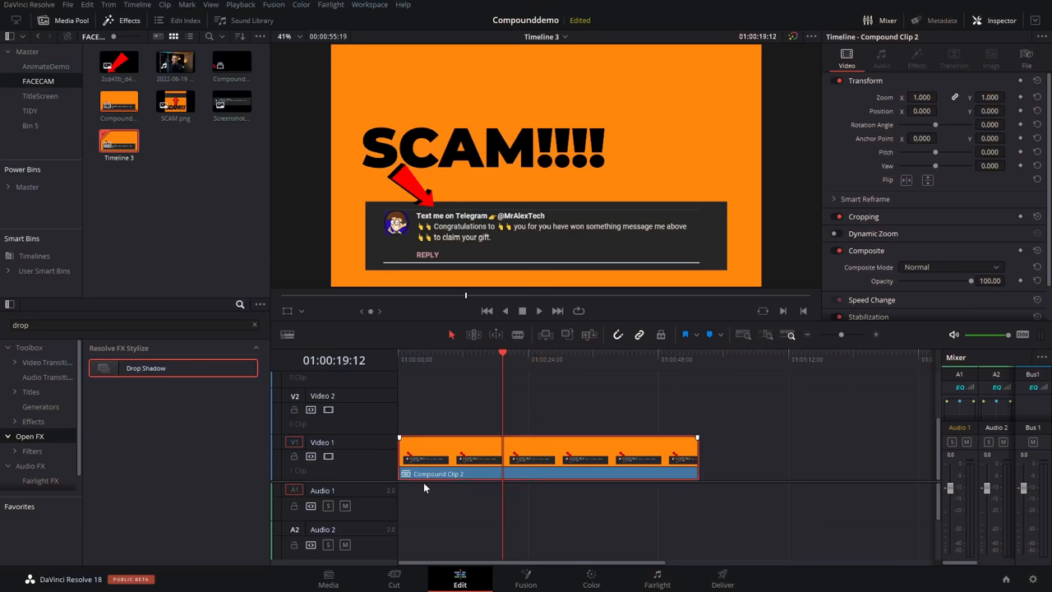
Convert the face cam footage on Video 2 into a compound clip named facecam.
{"action": "scroll", "scroll_direction": "down", "scroll_amount": 3}
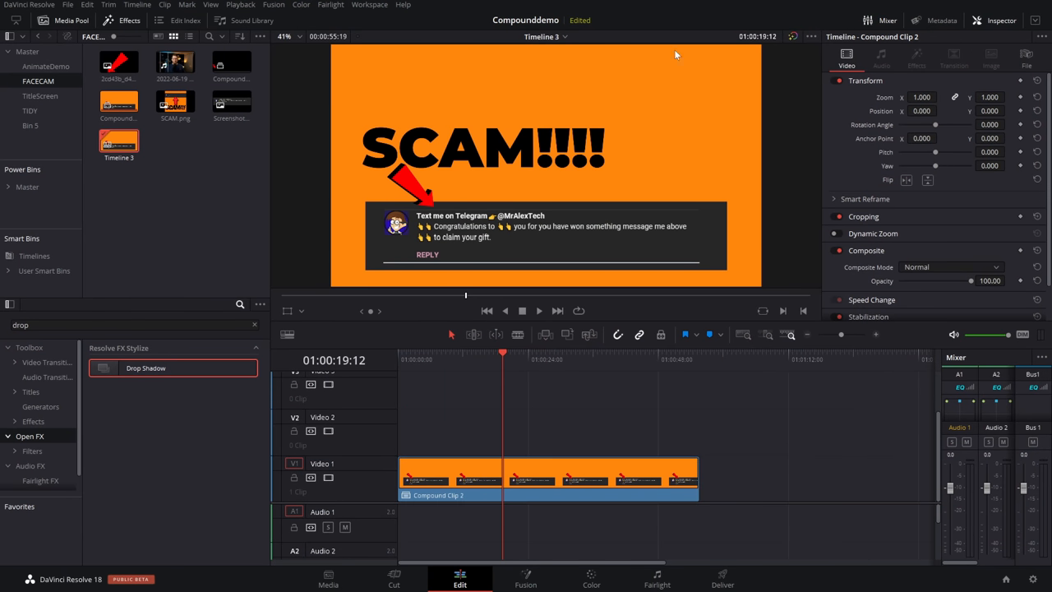
{"action": "mouse_move", "coordinate": [723, 87]}
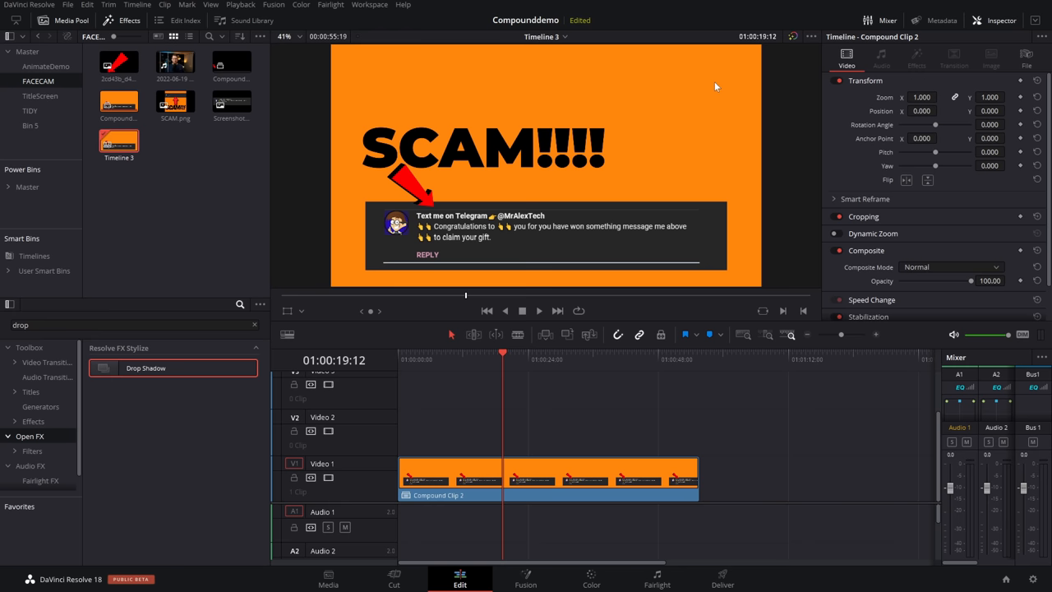
{"action": "left_click", "coordinate": [175, 63]}
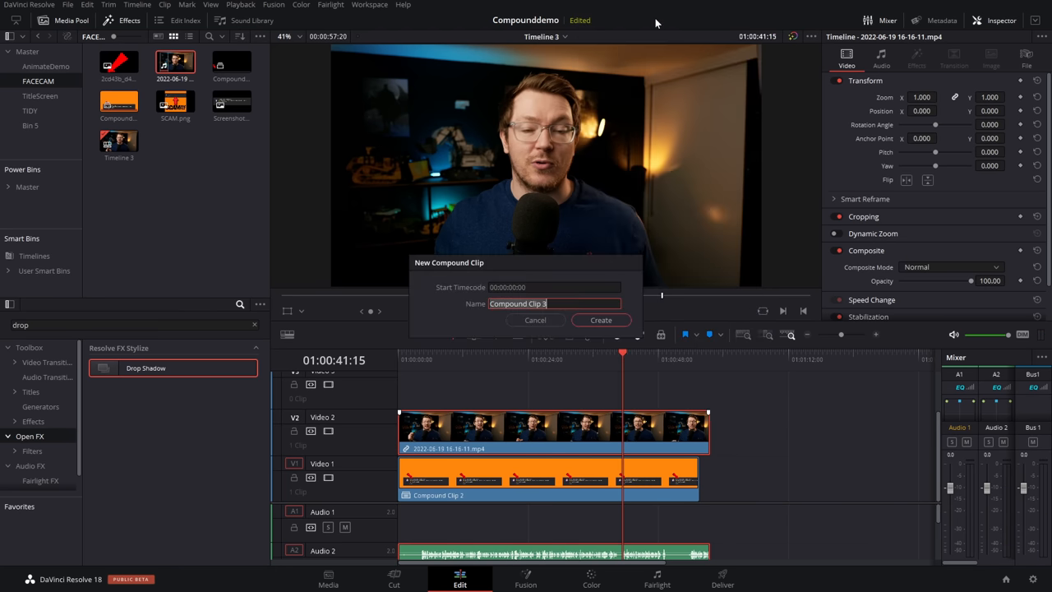
{"action": "left_click", "coordinate": [602, 319]}
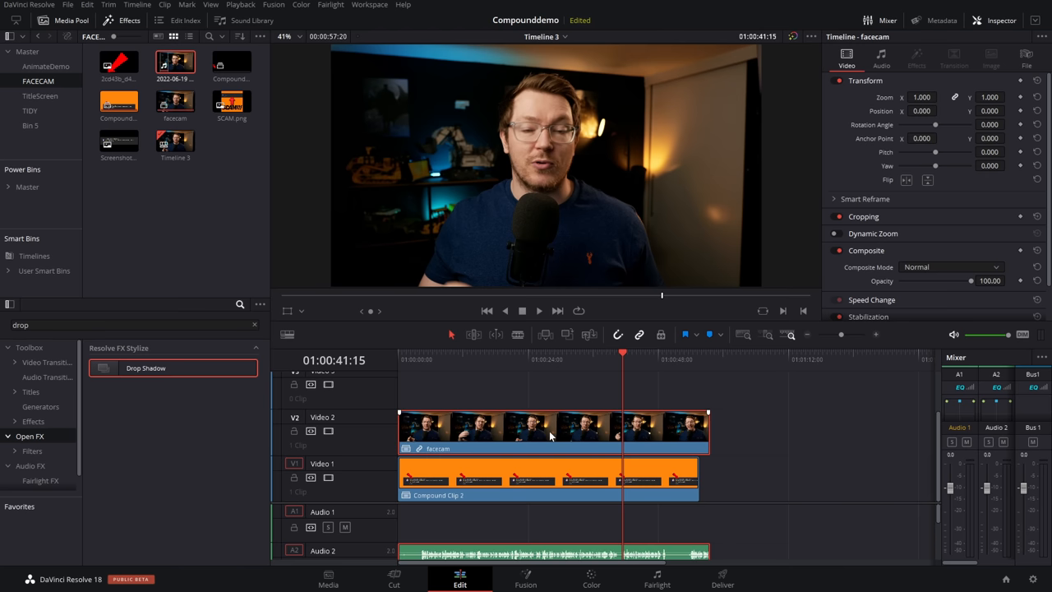
{"action": "right_click", "coordinate": [550, 430]}
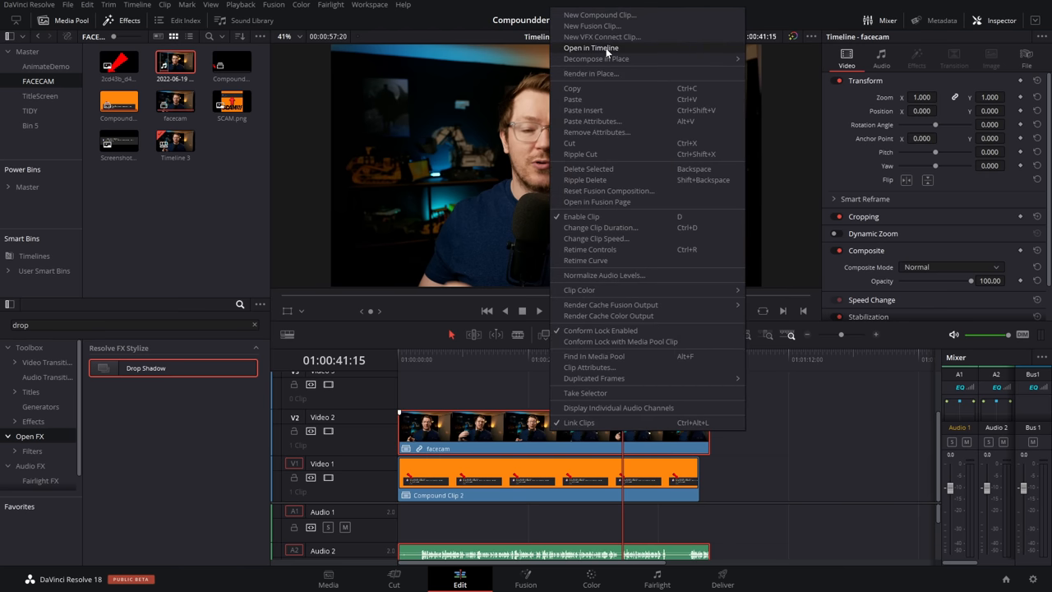
Inside the facecam clip, apply a Colored Border effect set to dark grey #343434.
{"action": "left_click", "coordinate": [590, 47]}
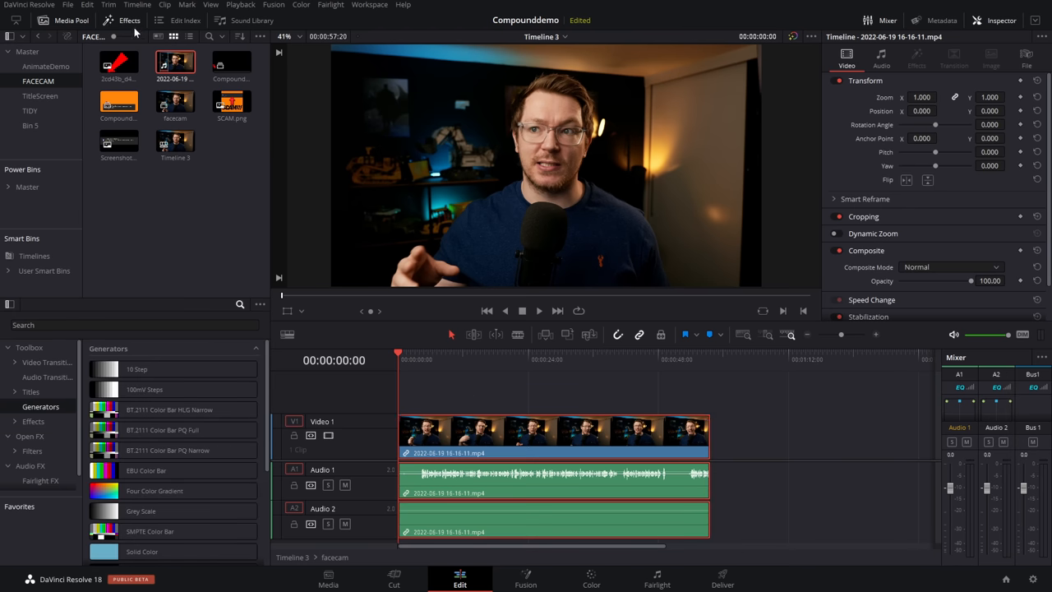
{"action": "left_click", "coordinate": [33, 421]}
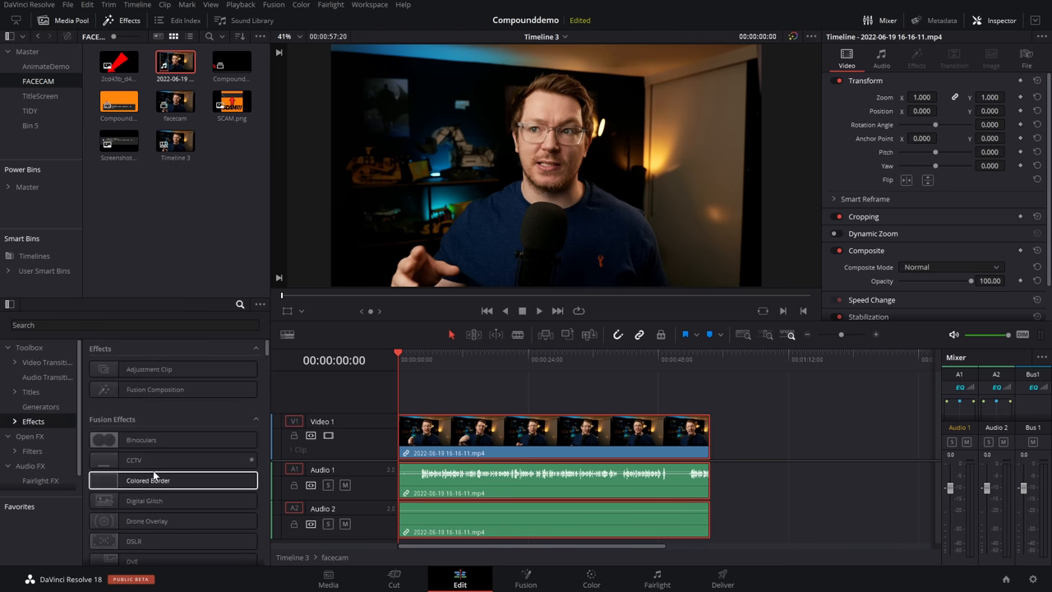
{"action": "left_click_drag", "start_coordinate": [148, 480], "coordinate": [534, 431]}
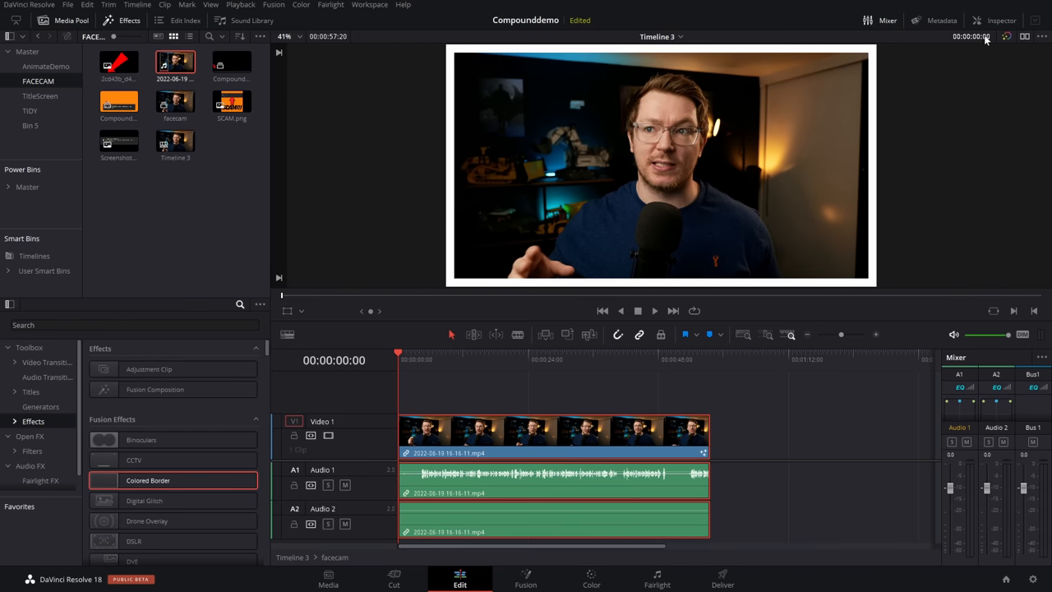
{"action": "left_click", "coordinate": [993, 19]}
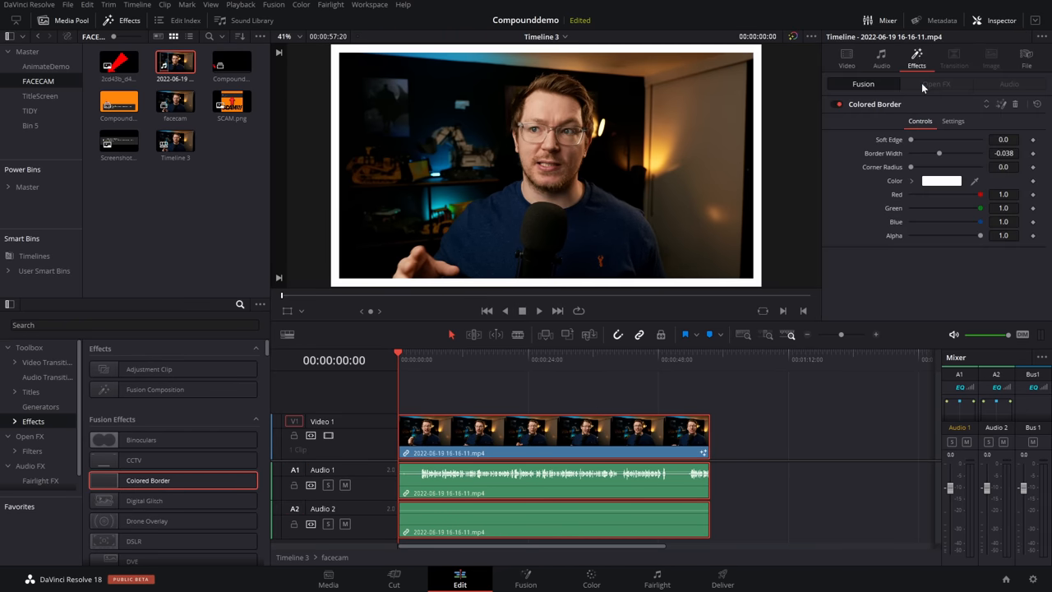
{"action": "left_click", "coordinate": [939, 179]}
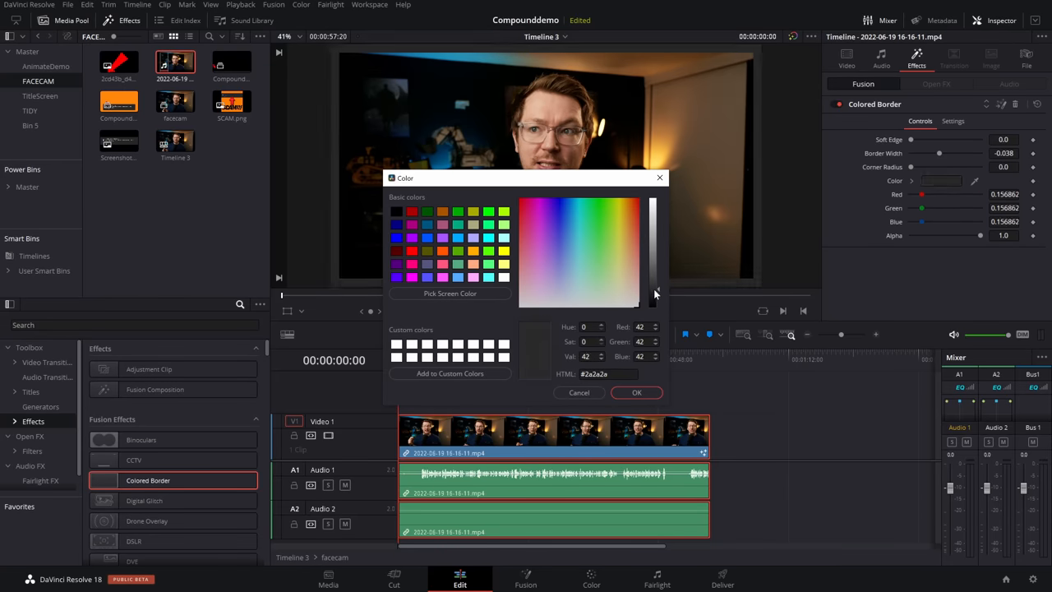
{"action": "left_click_drag", "start_coordinate": [658, 293], "coordinate": [658, 286]}
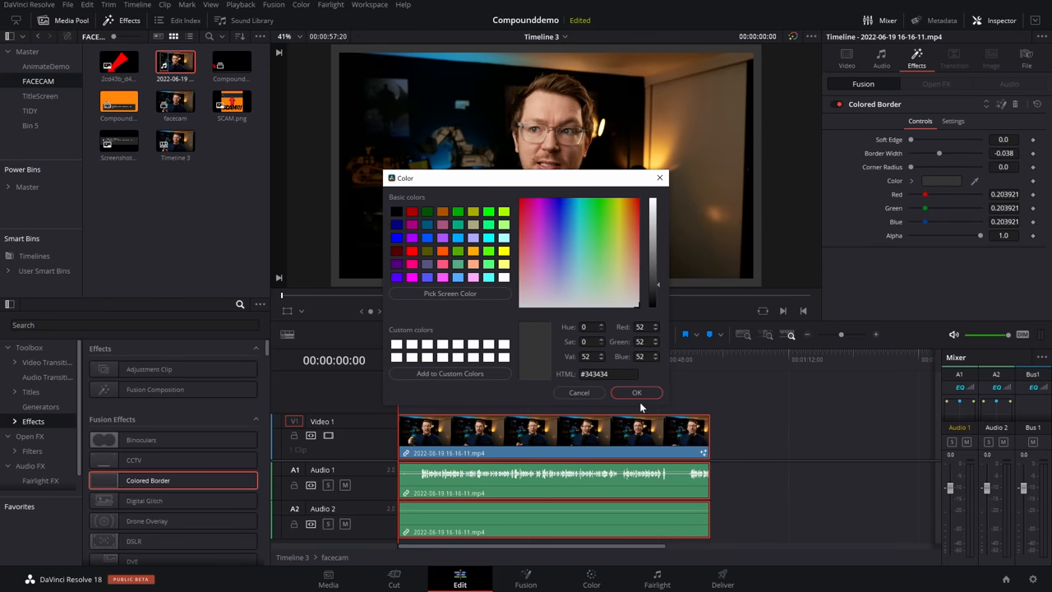
{"action": "left_click", "coordinate": [636, 391]}
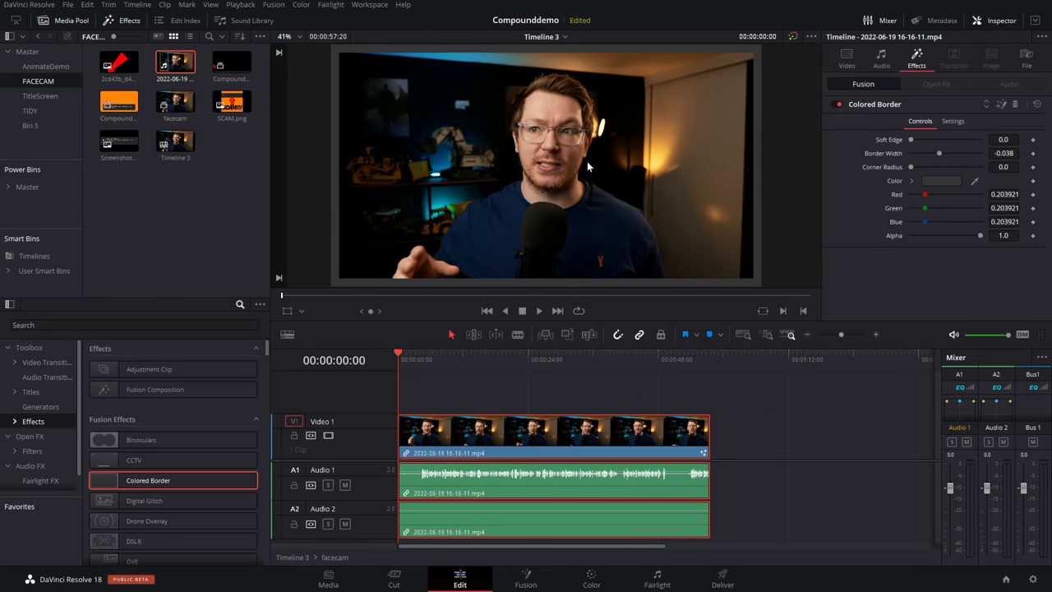
{"action": "mouse_move", "coordinate": [759, 276]}
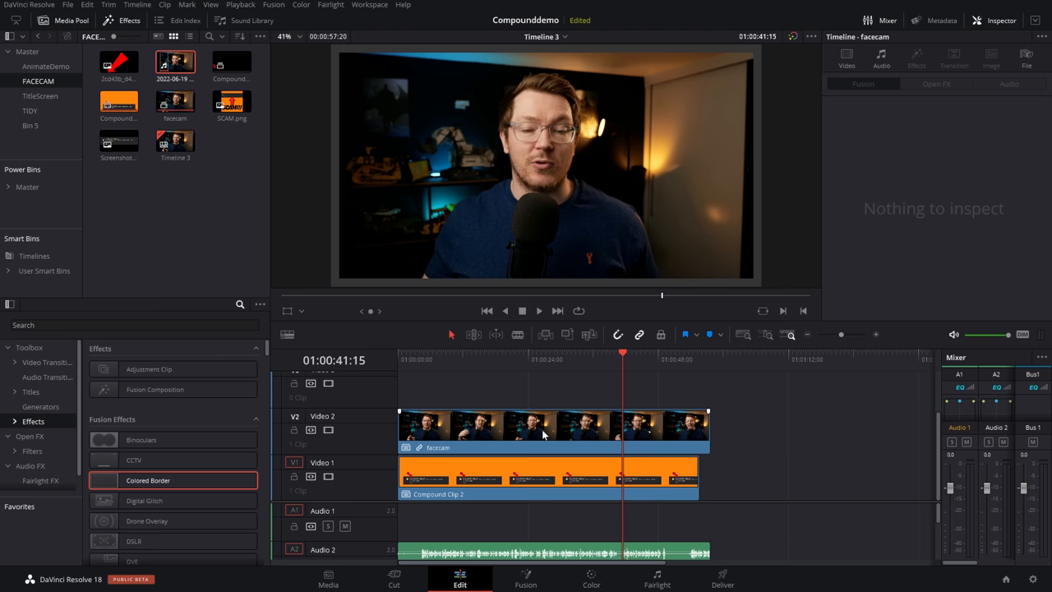
Apply the Open FX Drop Shadow effect to the small facecam compound clip.
{"action": "left_click", "coordinate": [550, 427]}
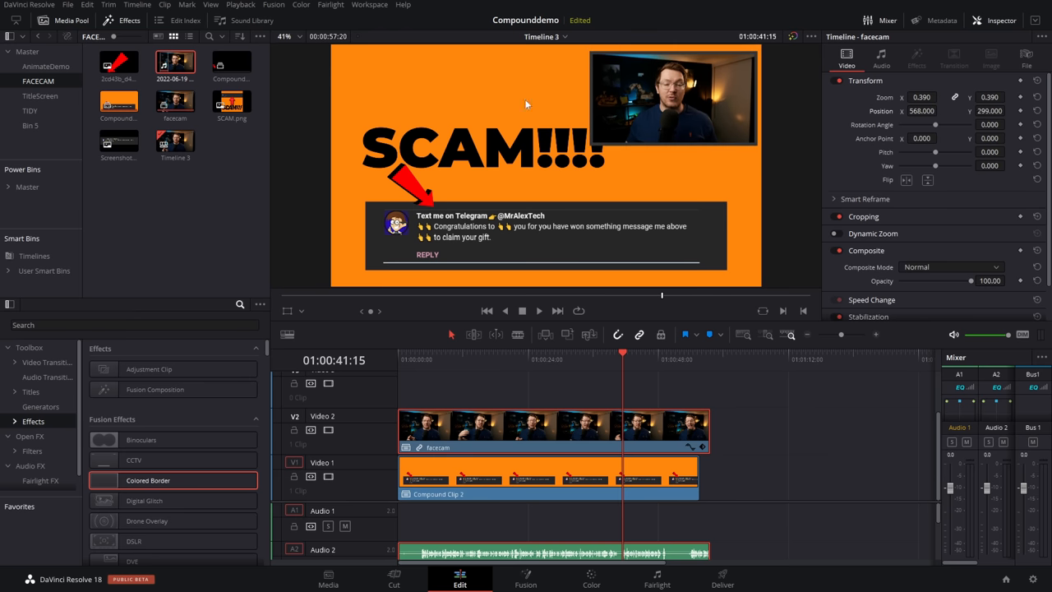
{"action": "mouse_move", "coordinate": [690, 142]}
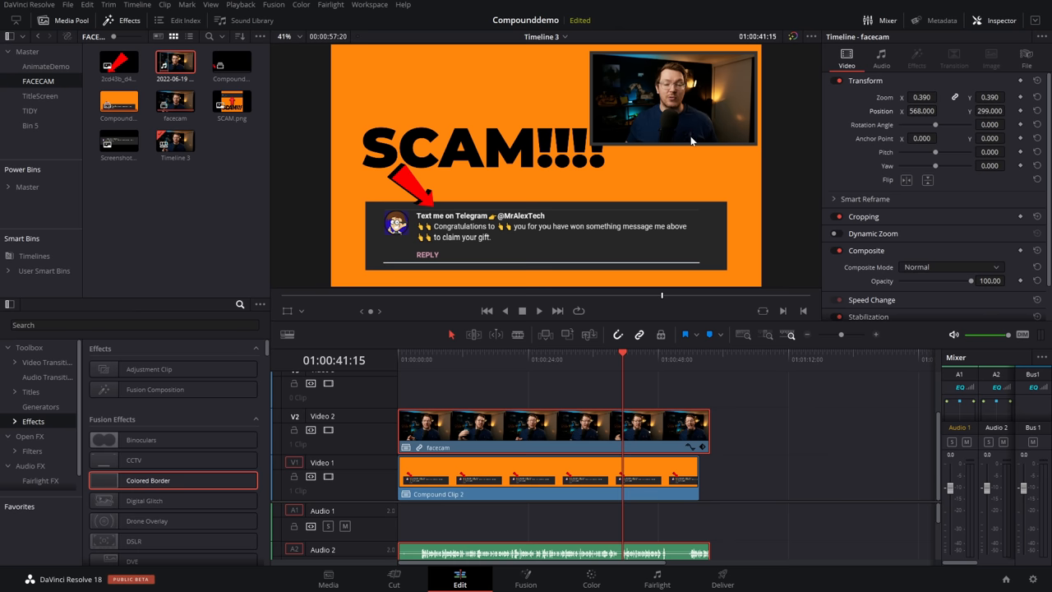
{"action": "mouse_move", "coordinate": [658, 188]}
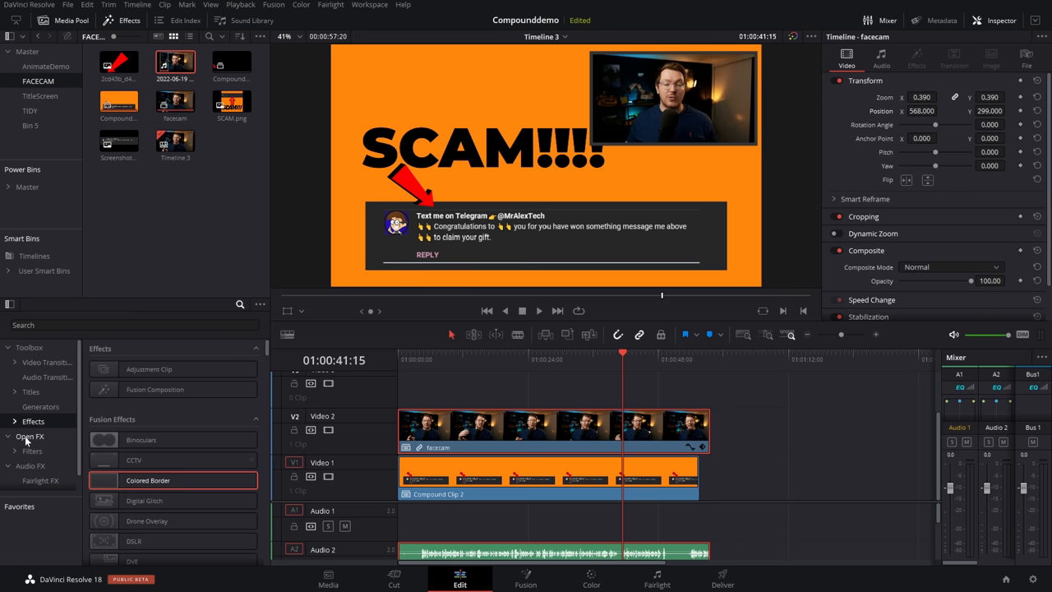
{"action": "type", "text": "dr"}
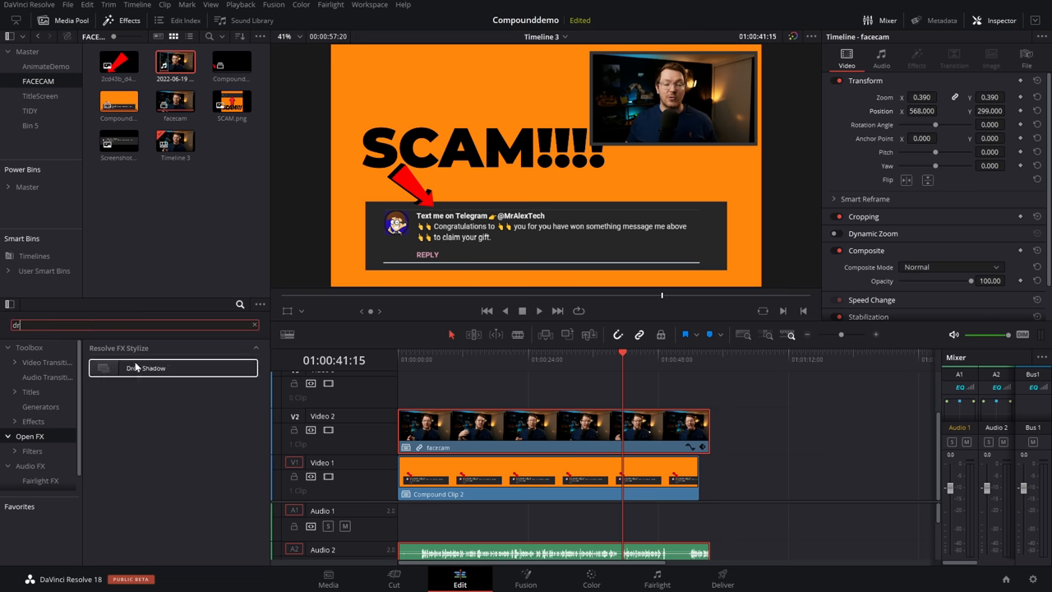
{"action": "left_click_drag", "start_coordinate": [147, 368], "coordinate": [539, 427]}
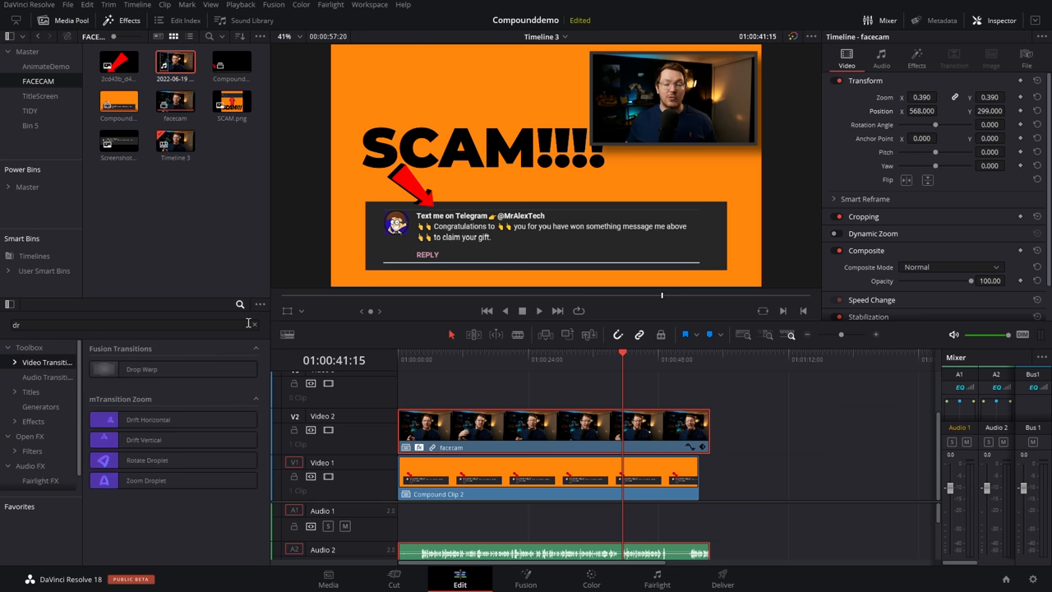
Apply a Push transition to the face cam, preset Push Right with Ease In & Out.
{"action": "type", "text": "push"}
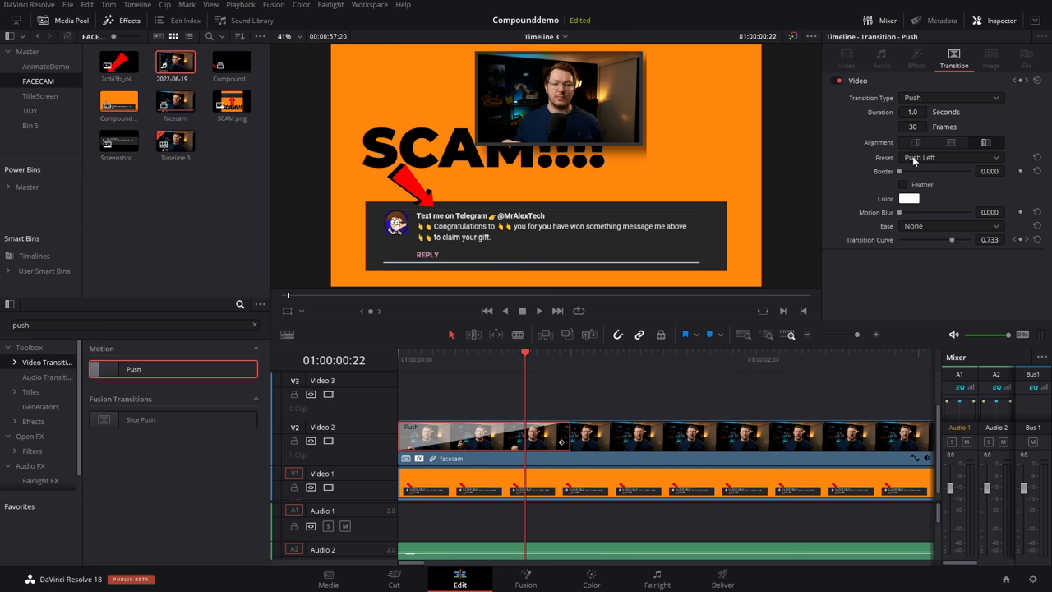
{"action": "left_click", "coordinate": [949, 157]}
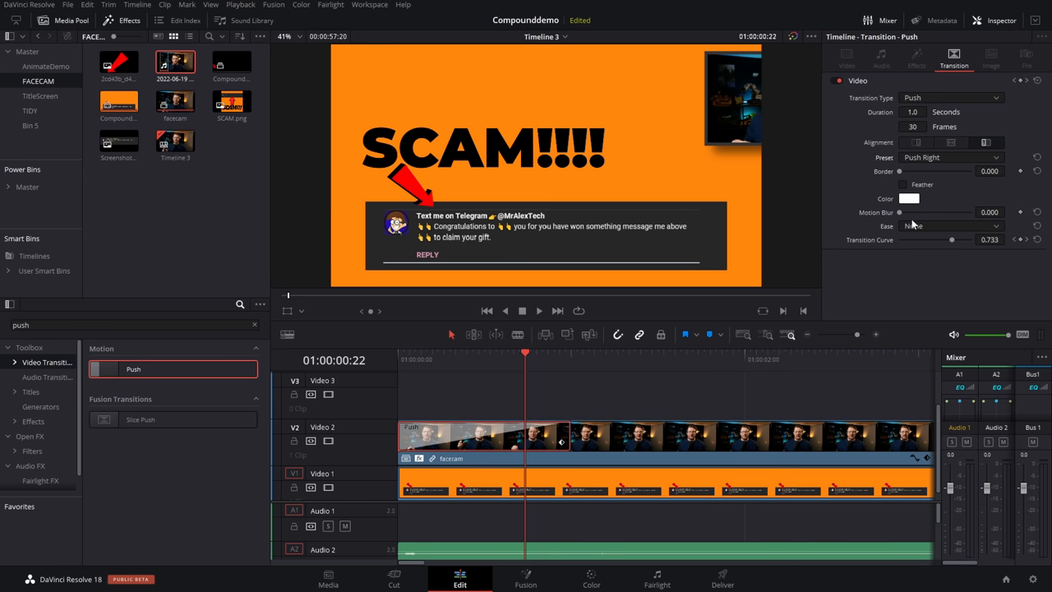
{"action": "left_click", "coordinate": [950, 225]}
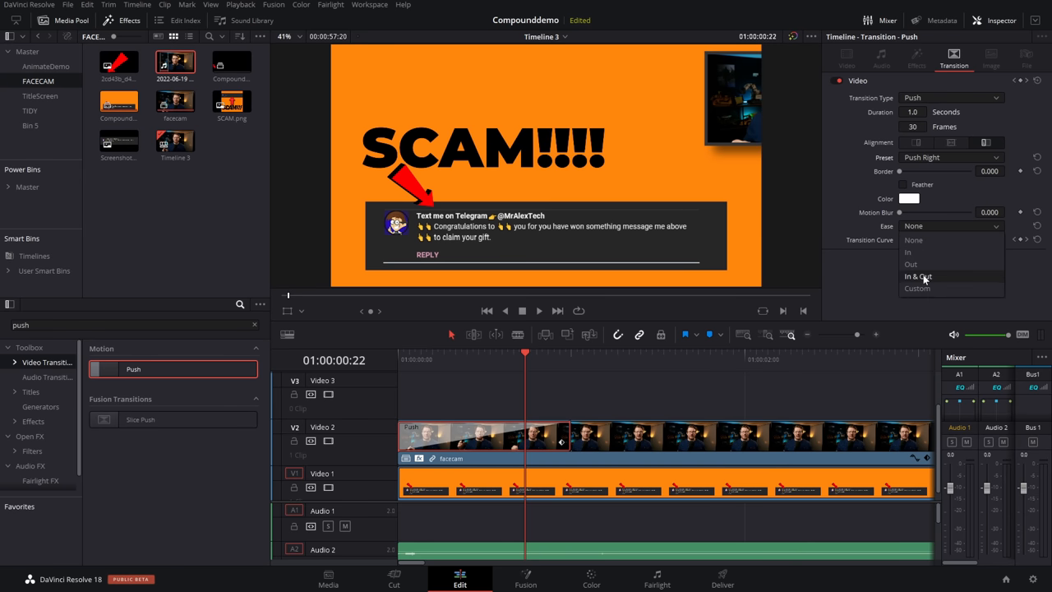
{"action": "left_click", "coordinate": [917, 276]}
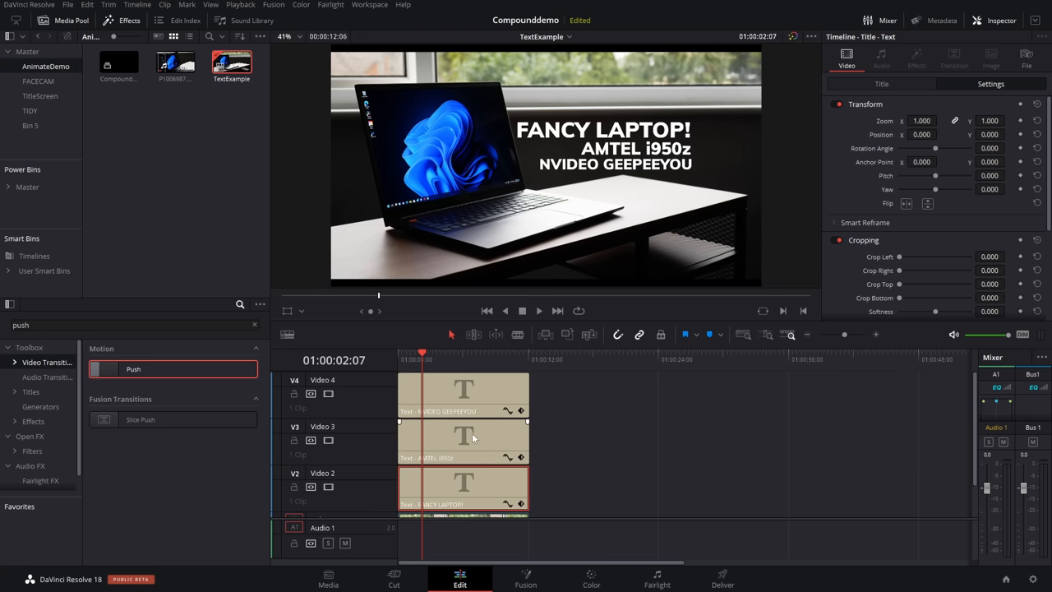
Merge the three FANCY LAPTOP title clips into a compound clip named specs.
{"action": "scroll", "scroll_direction": "down", "scroll_amount": 3}
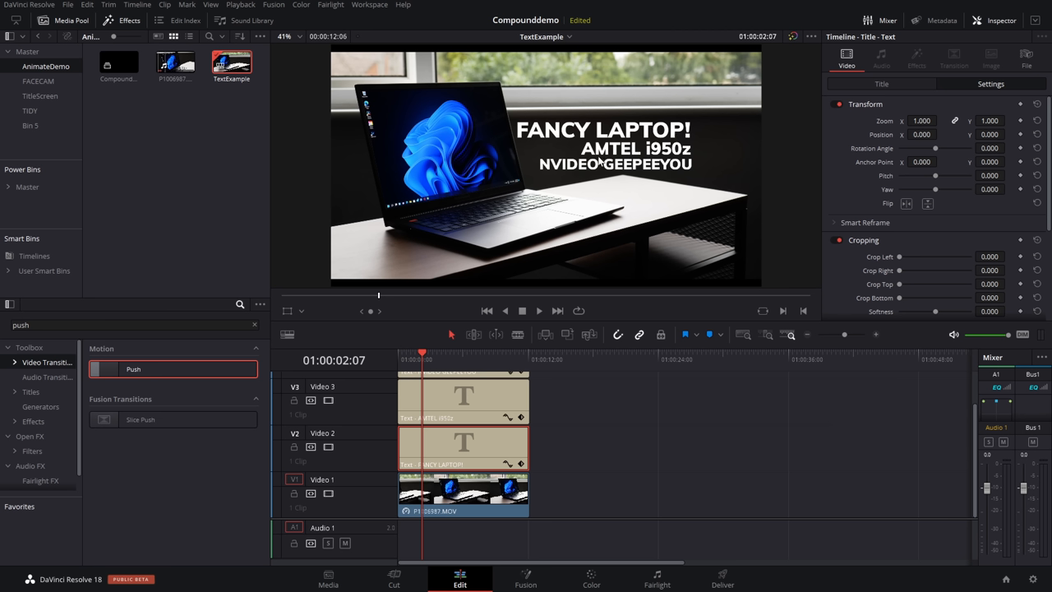
{"action": "mouse_move", "coordinate": [552, 146]}
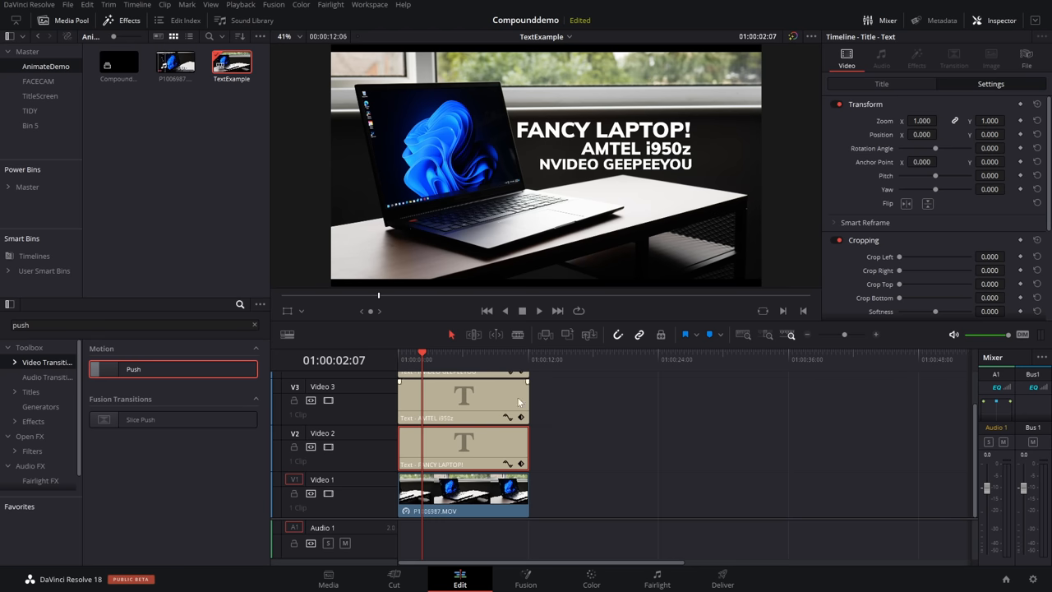
{"action": "mouse_move", "coordinate": [509, 396]}
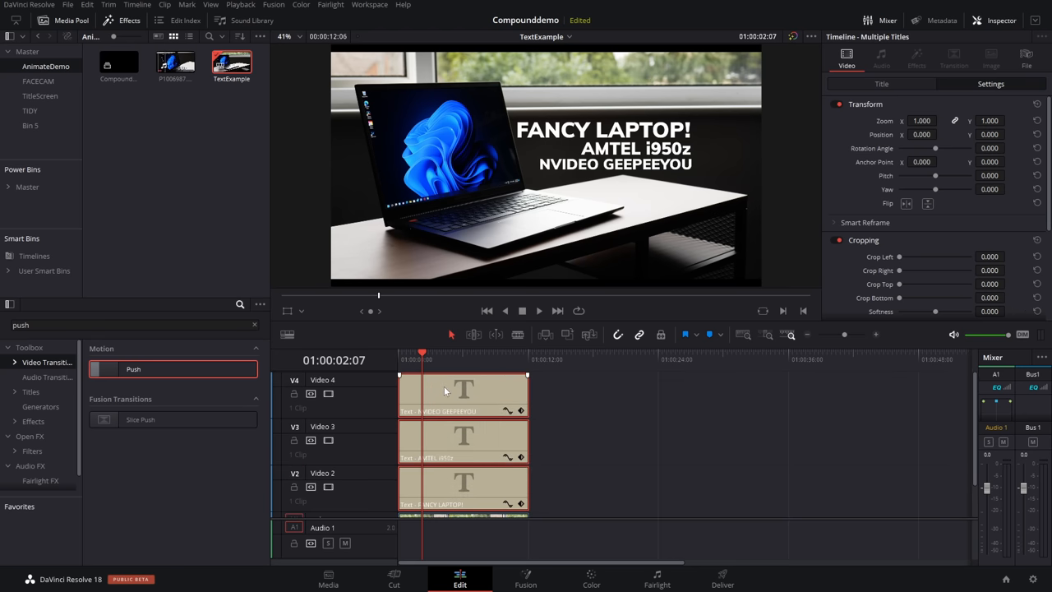
{"action": "right_click", "coordinate": [464, 395]}
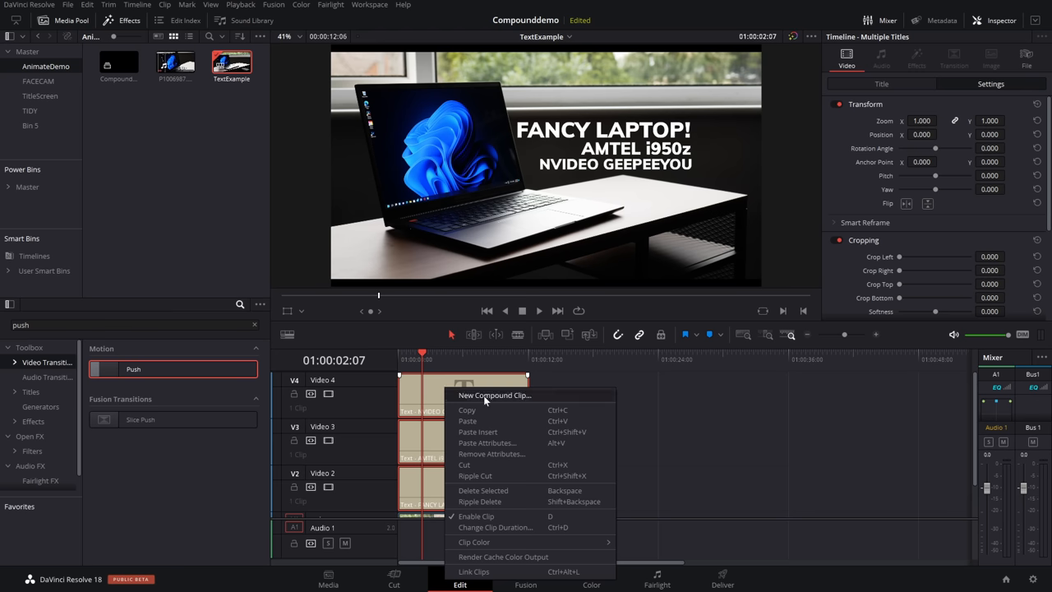
{"action": "left_click", "coordinate": [493, 395]}
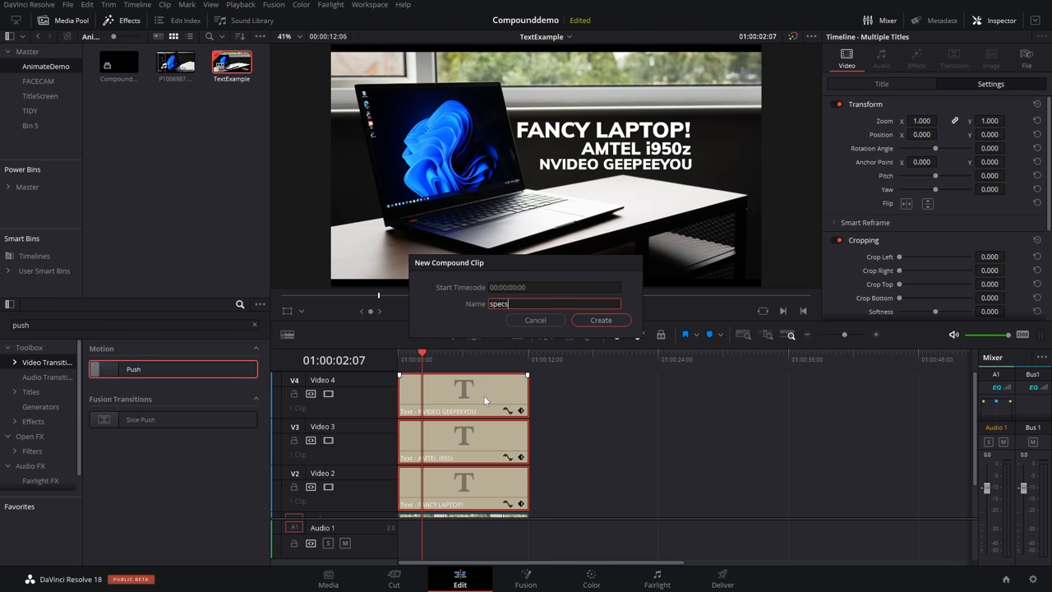
{"action": "left_click", "coordinate": [602, 319]}
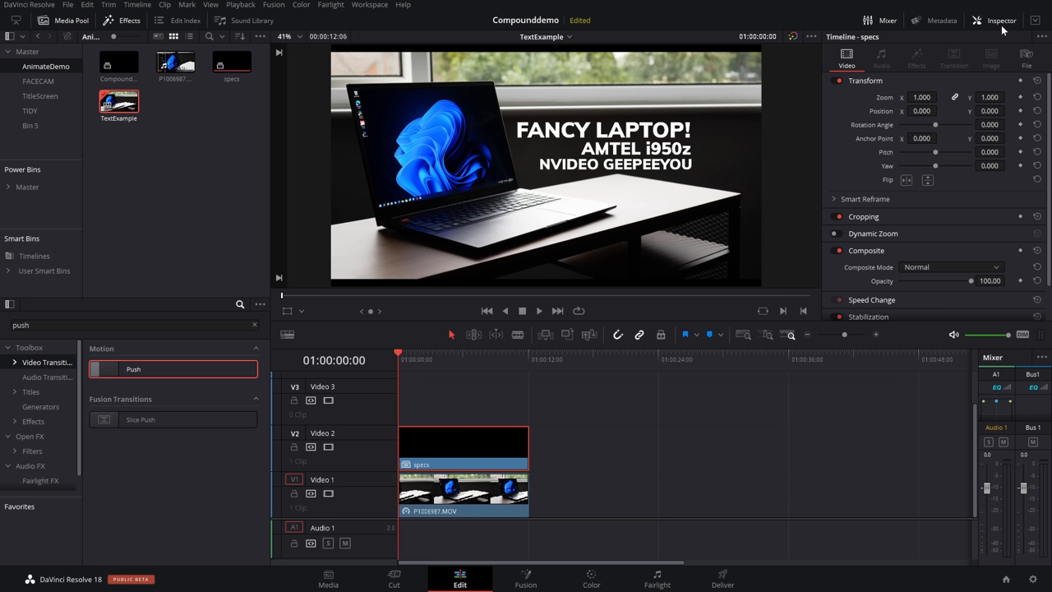
{"action": "mouse_move", "coordinate": [858, 125]}
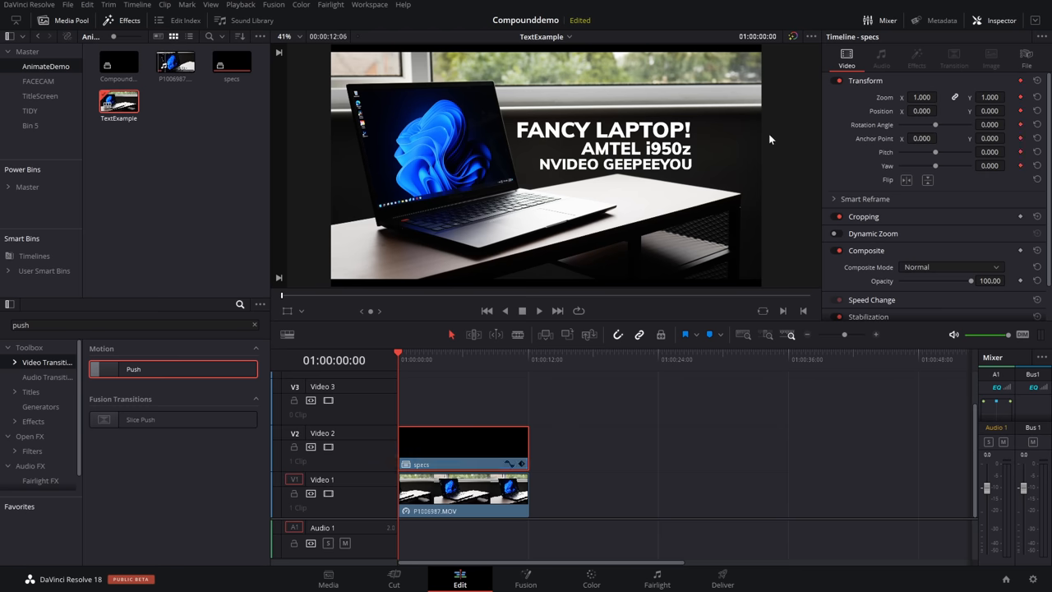
{"action": "mouse_move", "coordinate": [401, 360]}
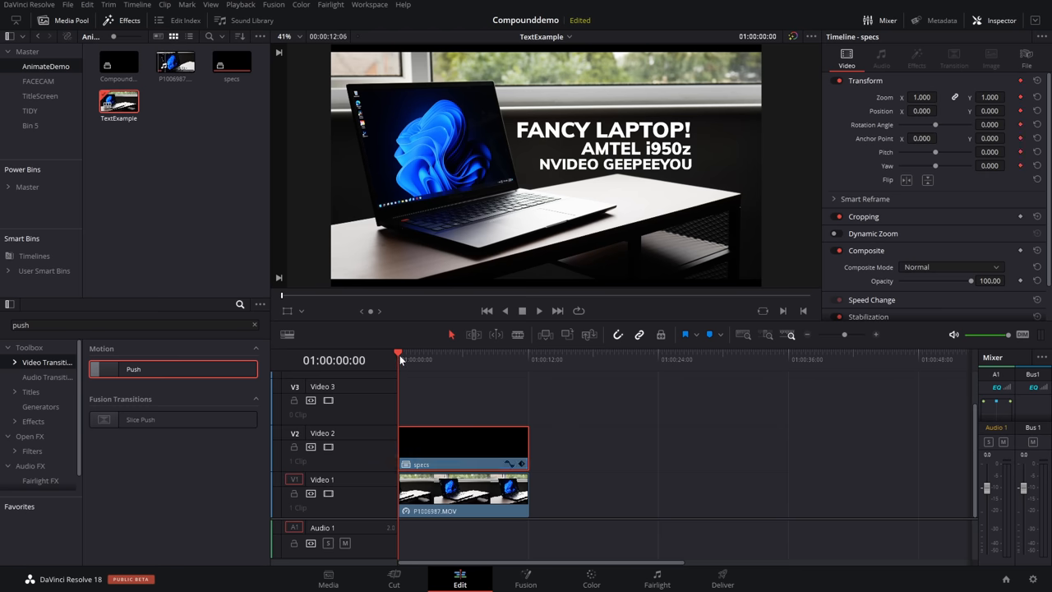
Scrub the titles and adjust the specs clip's Transform Position X.
{"action": "left_click_drag", "start_coordinate": [397, 354], "coordinate": [506, 354]}
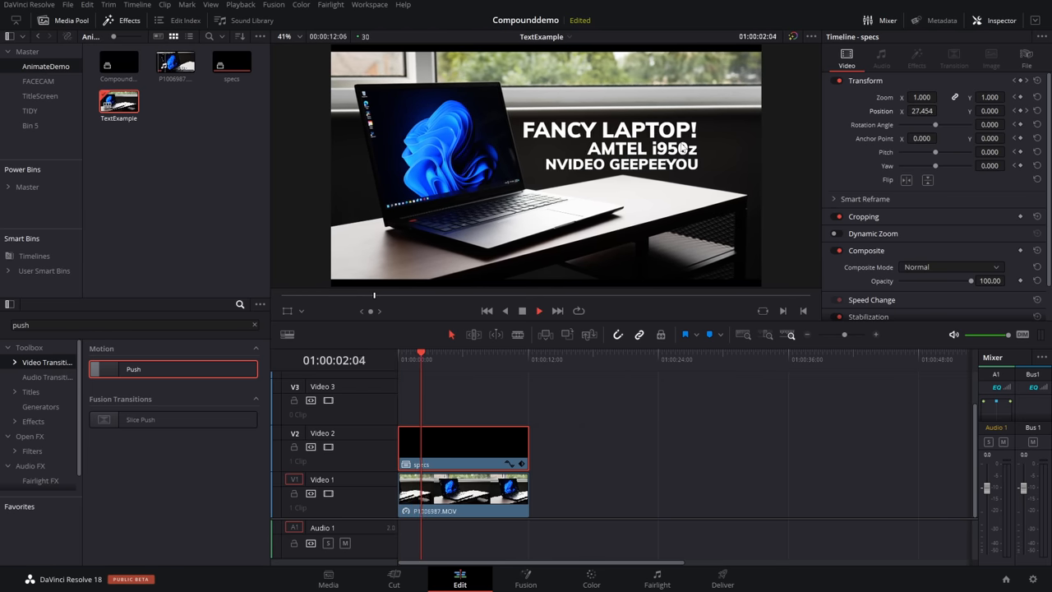
{"action": "left_click", "coordinate": [442, 354]}
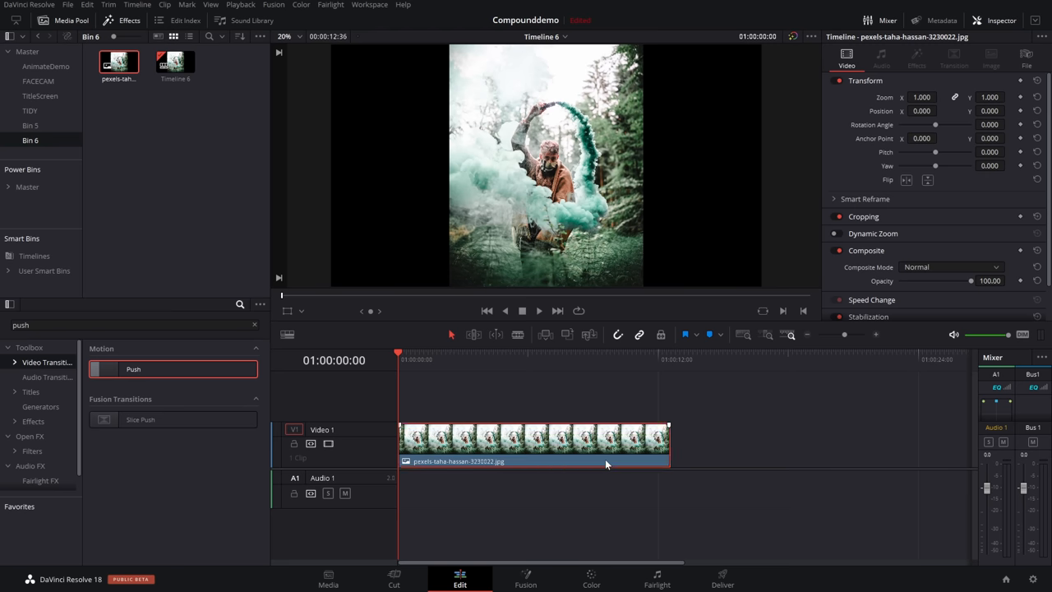
{"action": "mouse_move", "coordinate": [605, 454]}
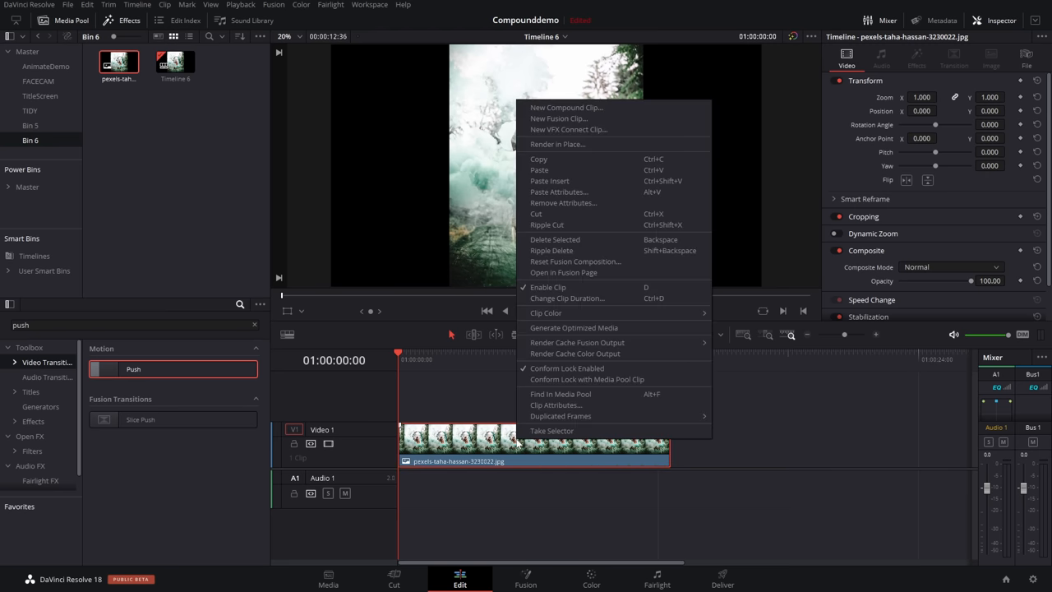
Make the smoke photo a compound clip, keeping the default name.
{"action": "left_click", "coordinate": [566, 107]}
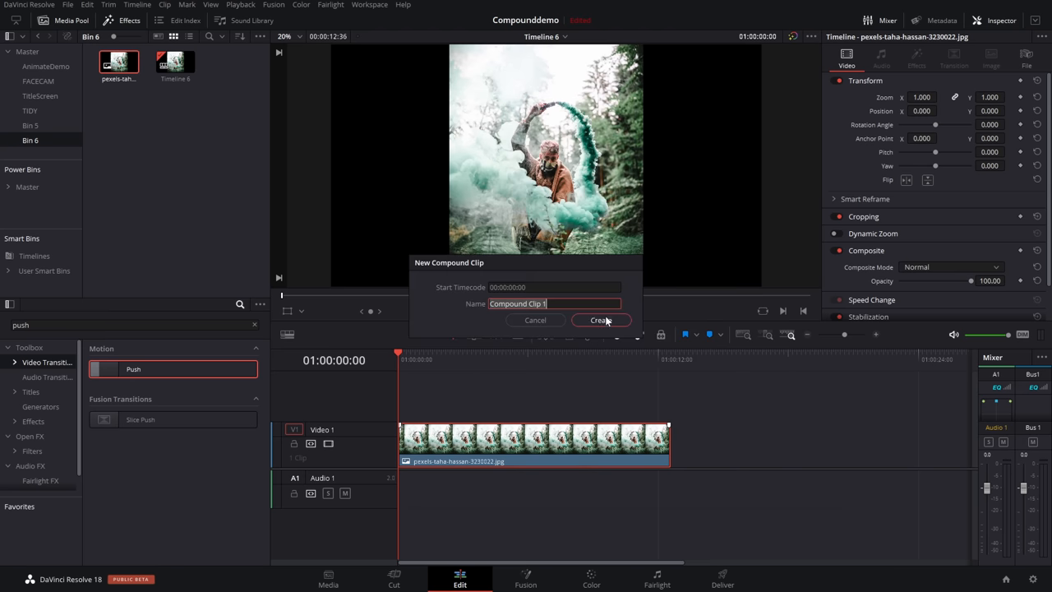
{"action": "left_click", "coordinate": [601, 319]}
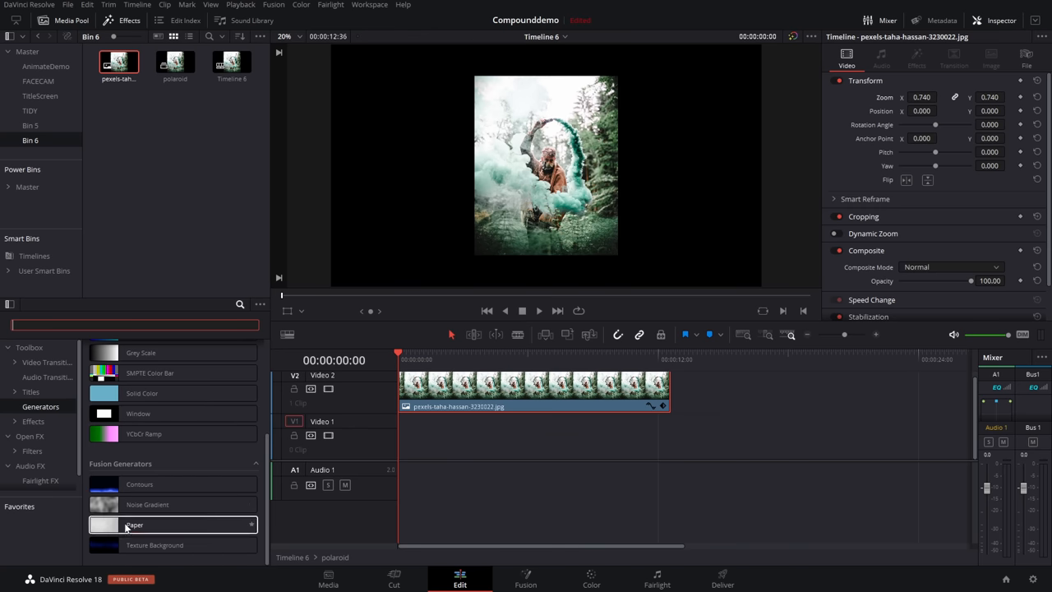
Place a Paper generator under the photo and crop it into a white polaroid frame.
{"action": "left_click_drag", "start_coordinate": [135, 524], "coordinate": [451, 435]}
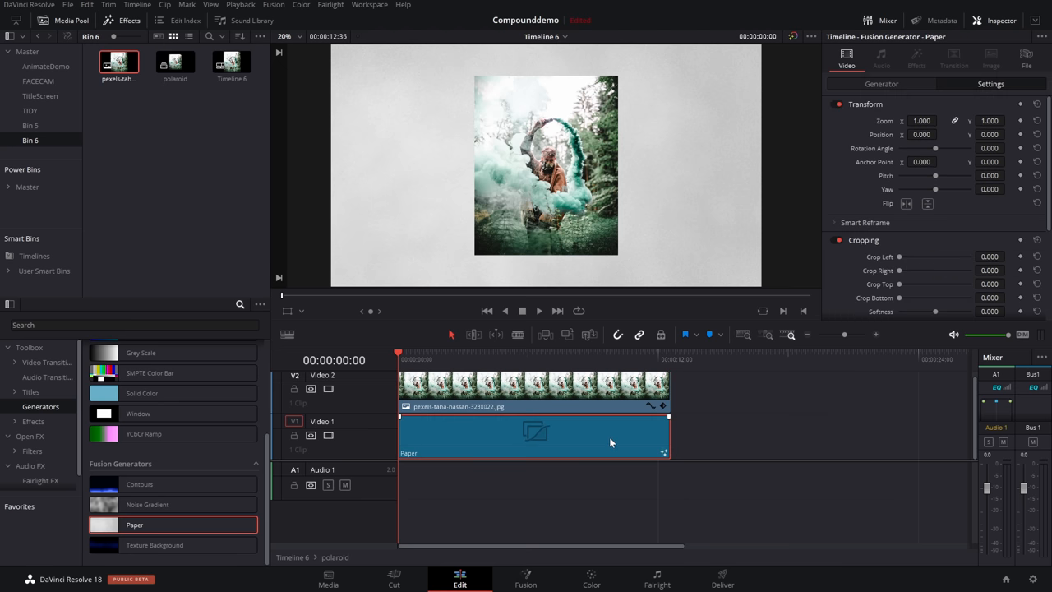
{"action": "scroll", "scroll_direction": "down", "scroll_amount": 3}
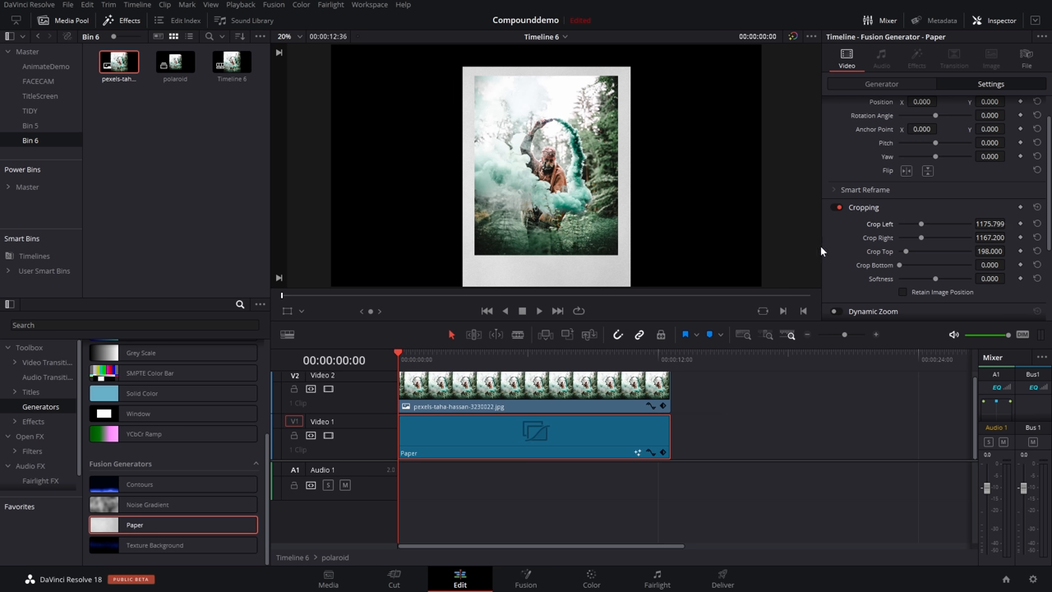
{"action": "mouse_move", "coordinate": [292, 562]}
{"action": "type", "text": "dr"}
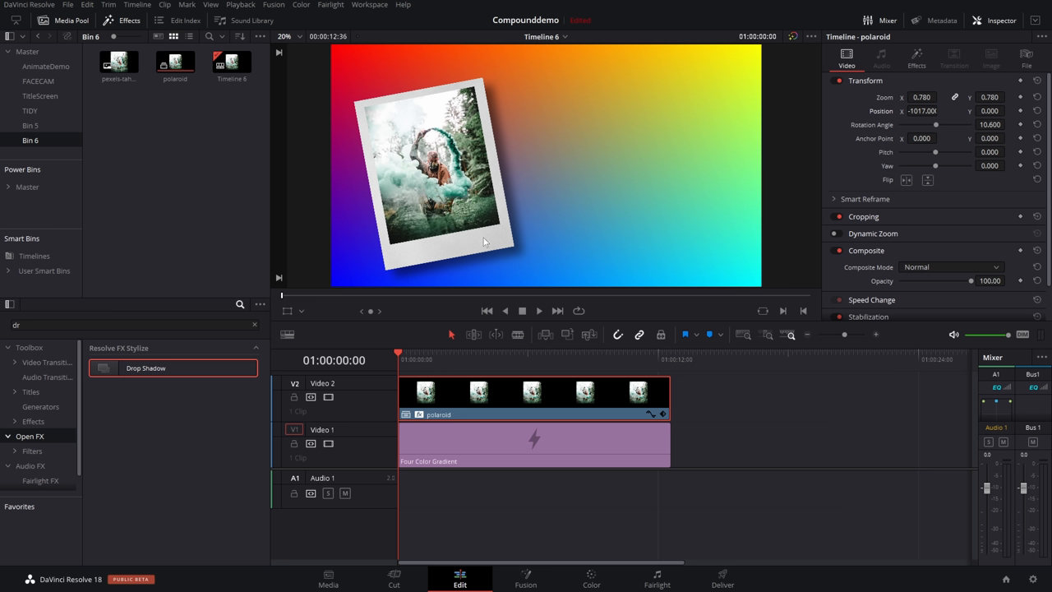
{"action": "mouse_move", "coordinate": [434, 266]}
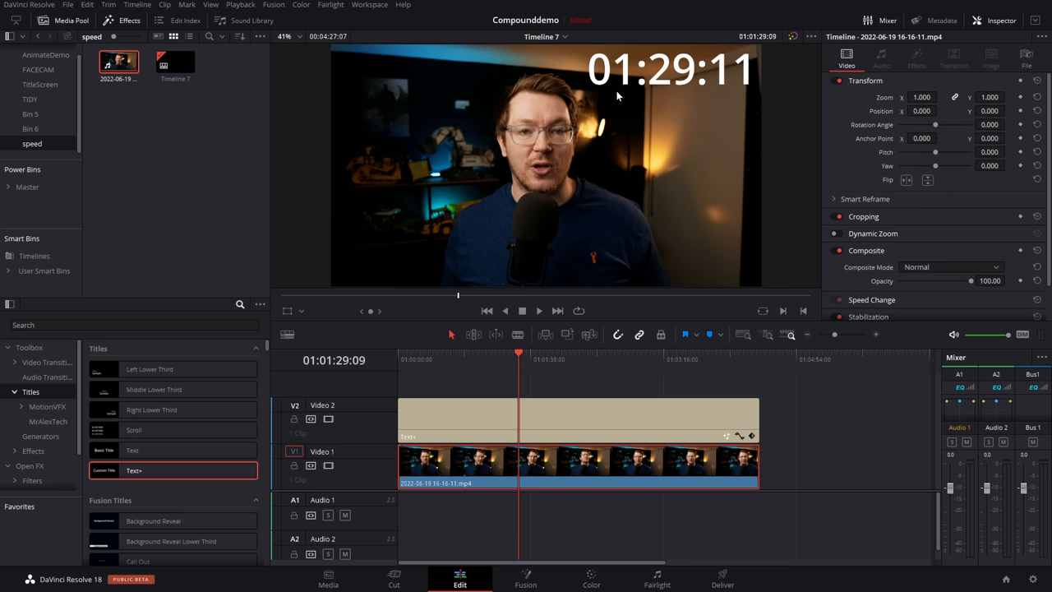
Merge the face cam video and timecode title into a compound clip named timer.
{"action": "left_click", "coordinate": [590, 359]}
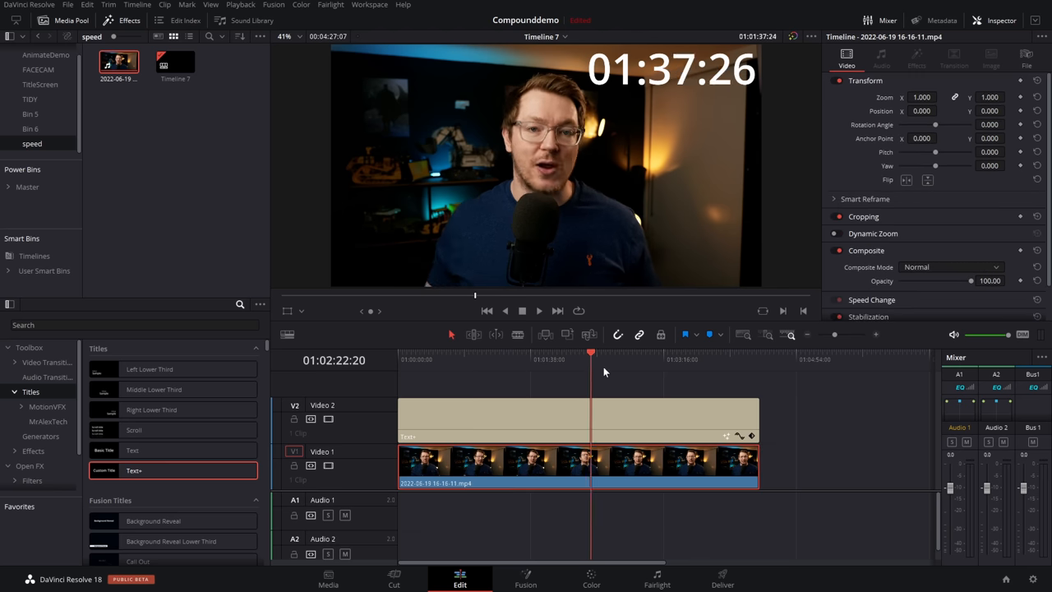
{"action": "left_click", "coordinate": [533, 358]}
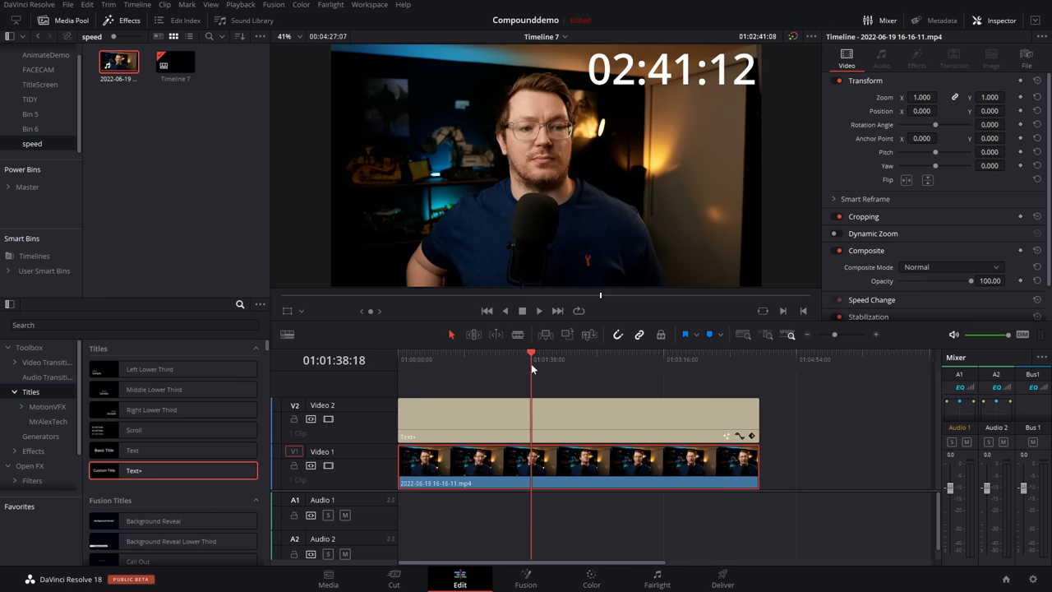
{"action": "left_click", "coordinate": [595, 359]}
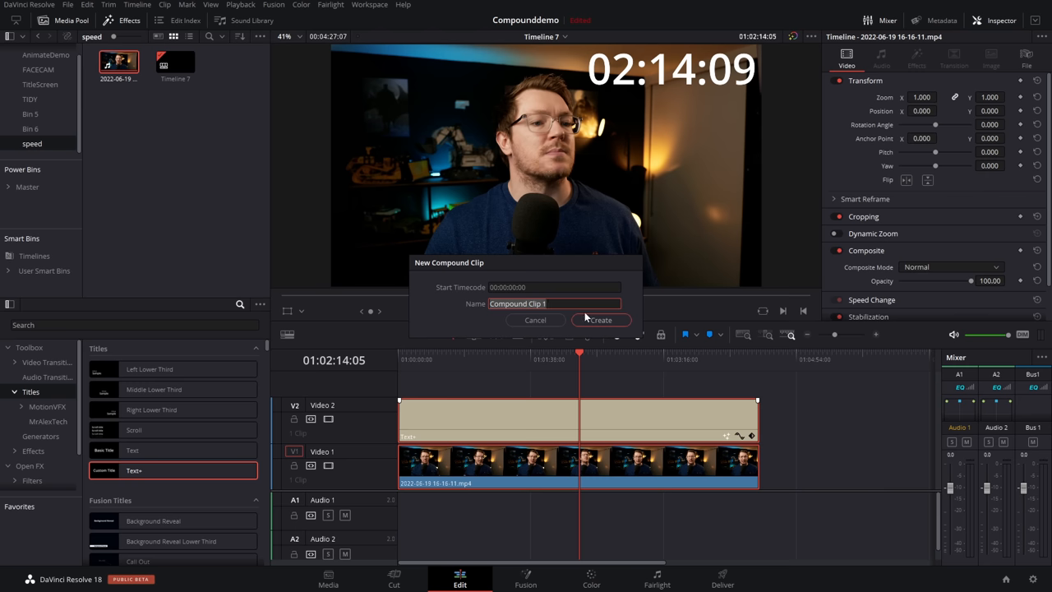
{"action": "left_click", "coordinate": [599, 319]}
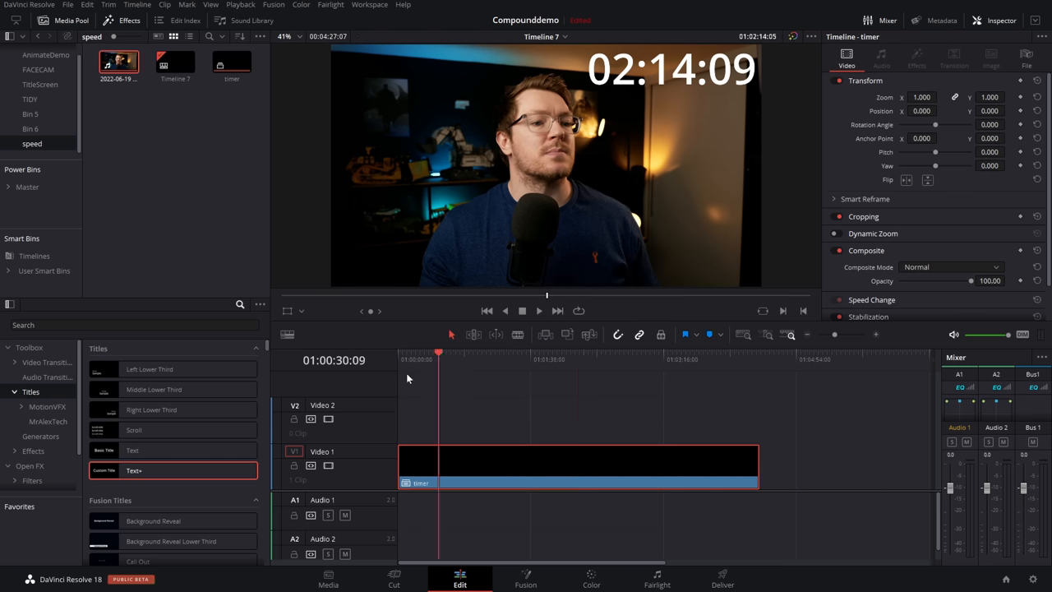
Set the timer clip's Speed % to 500 and play back the shortened result.
{"action": "left_click", "coordinate": [516, 359]}
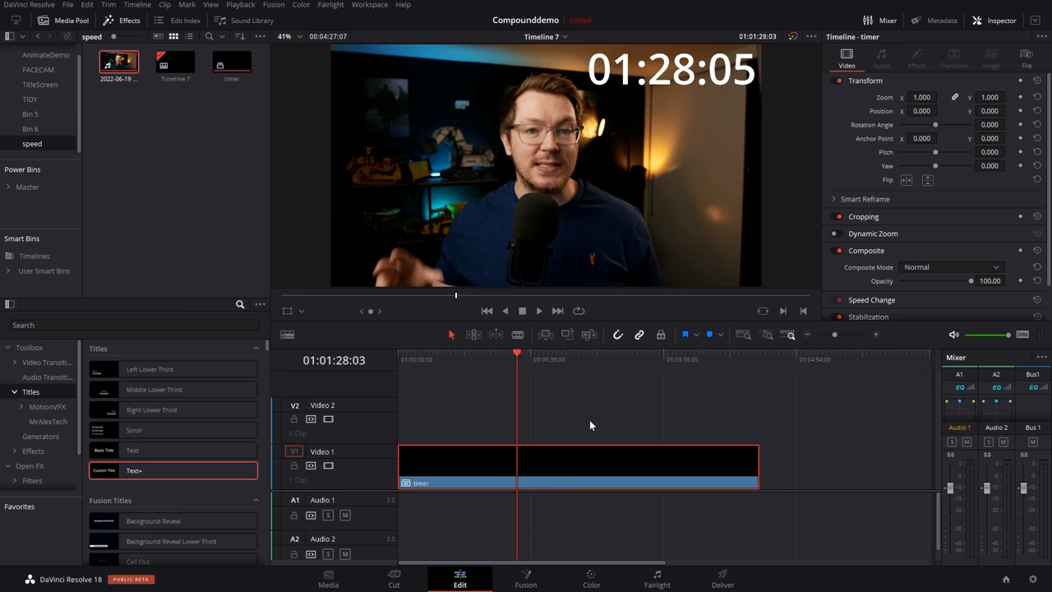
{"action": "scroll", "scroll_direction": "down", "scroll_amount": 3}
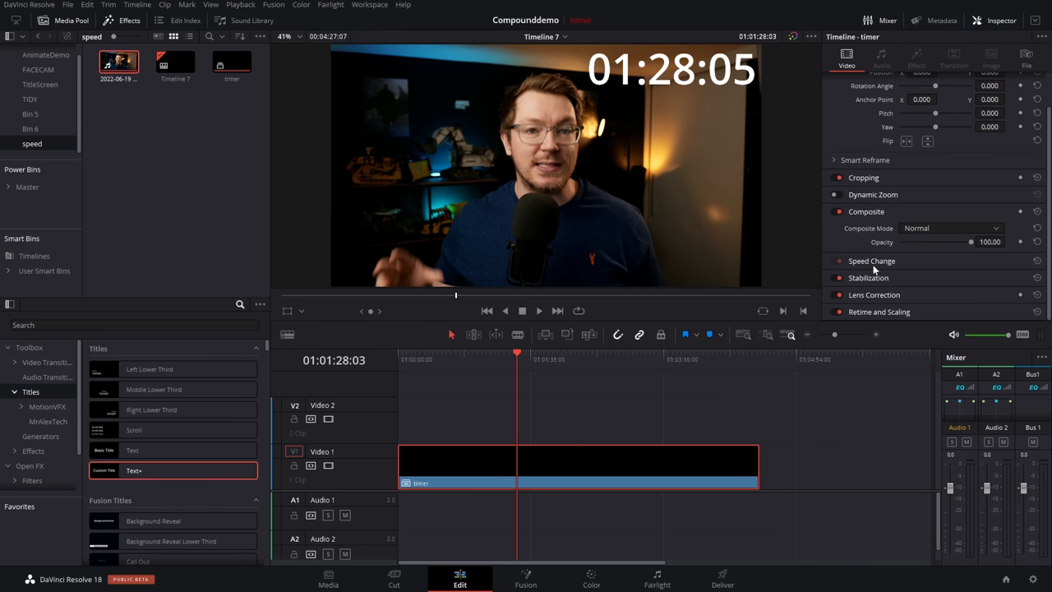
{"action": "left_click", "coordinate": [871, 259]}
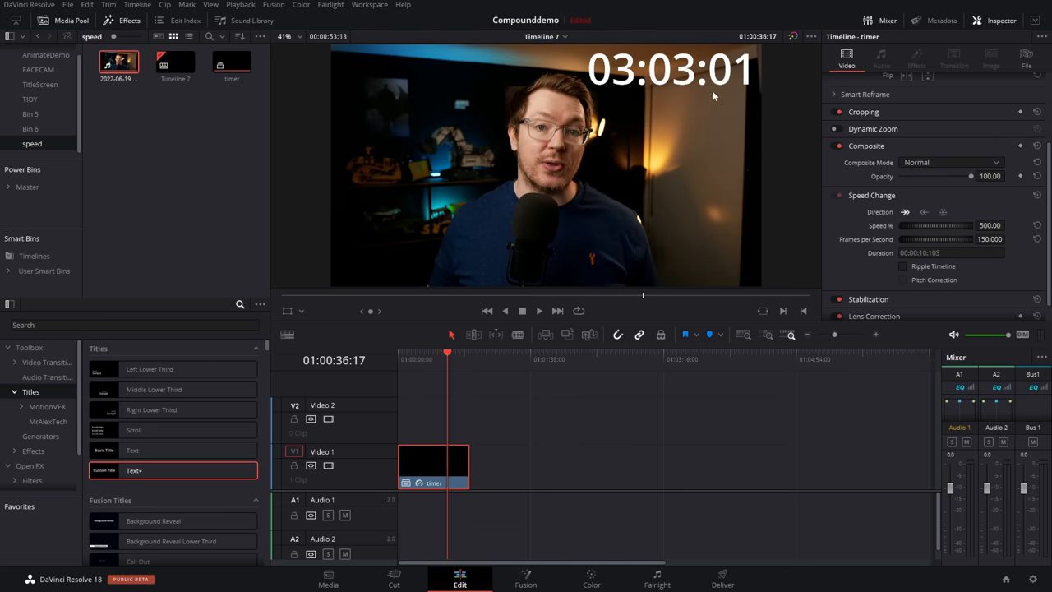
{"action": "left_click", "coordinate": [539, 311]}
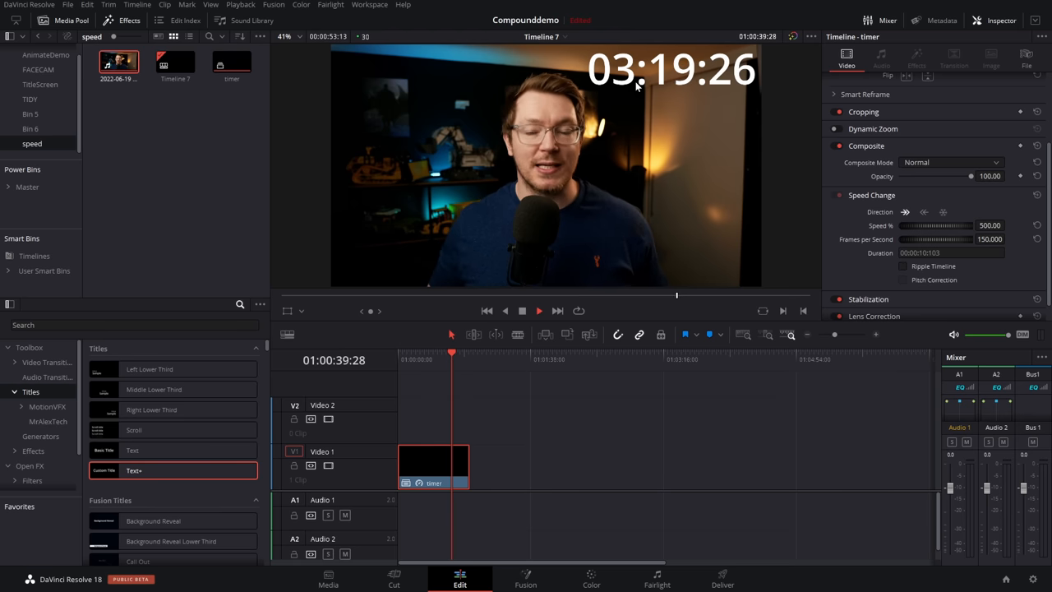
{"action": "left_click", "coordinate": [539, 311]}
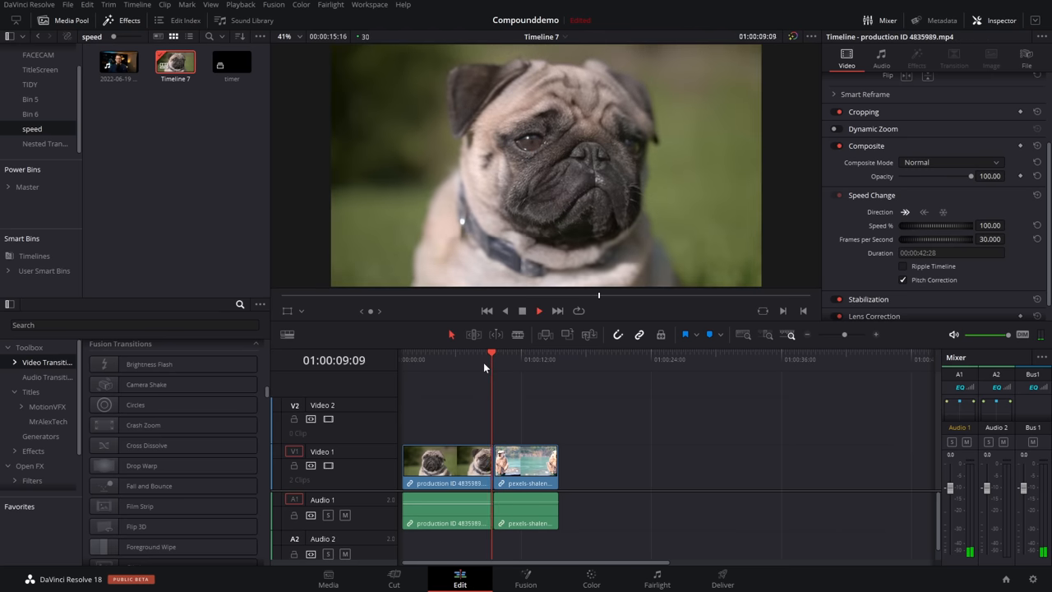
Preview the monkey clip and drop the Circles transition onto the pug–monkey cut.
{"action": "left_click", "coordinate": [503, 358]}
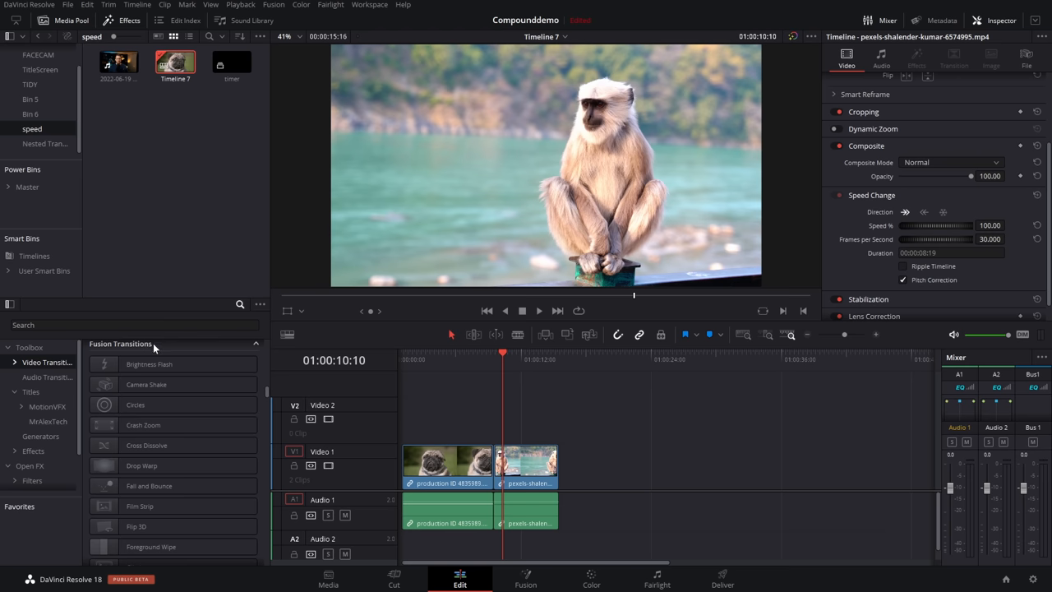
{"action": "left_click_drag", "start_coordinate": [135, 404], "coordinate": [475, 450]}
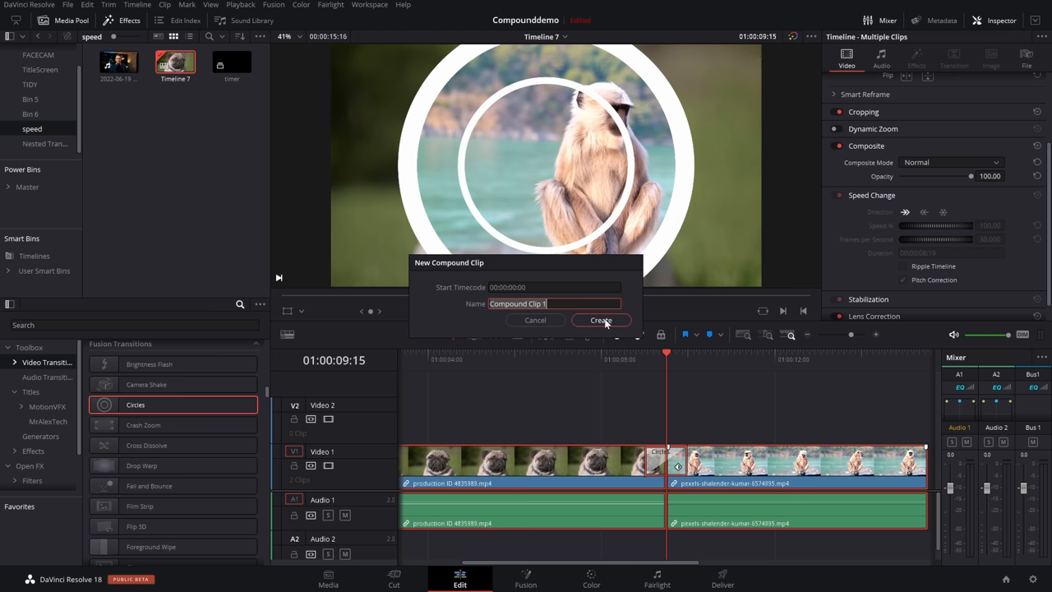
Confirm Compound Clip 1 and add a Drop Warp transition at its cut.
{"action": "left_click", "coordinate": [602, 319]}
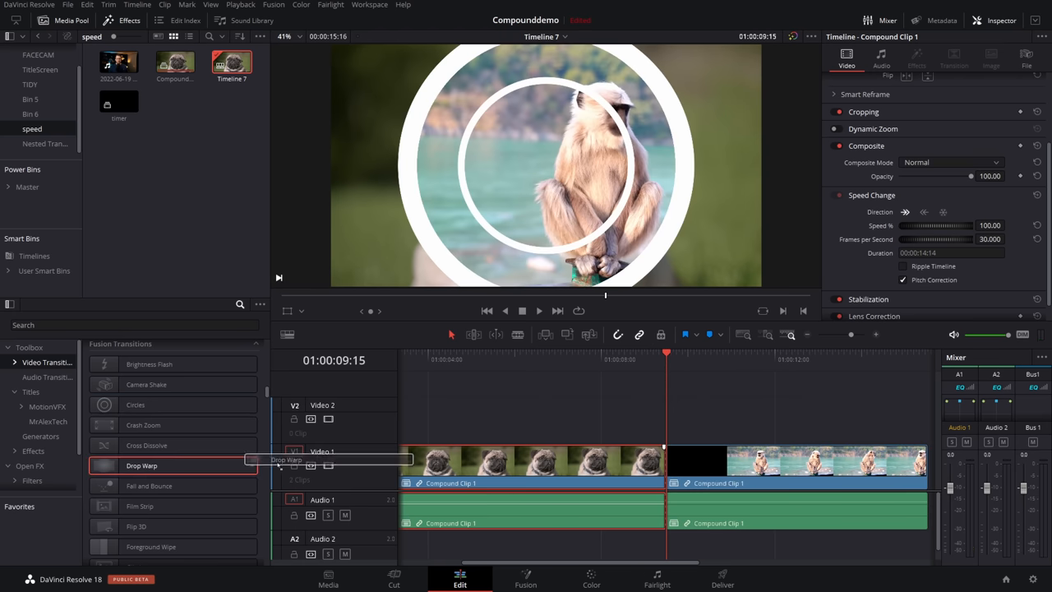
{"action": "left_click_drag", "start_coordinate": [141, 465], "coordinate": [665, 460]}
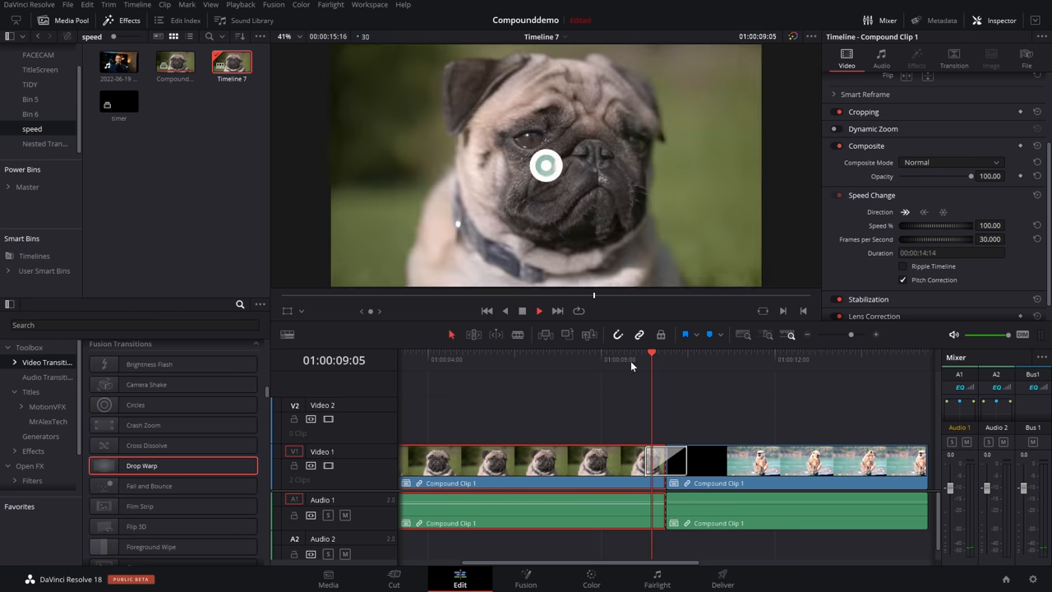
Scrub to check the transition and select the clips for nesting again.
{"action": "left_click", "coordinate": [697, 358]}
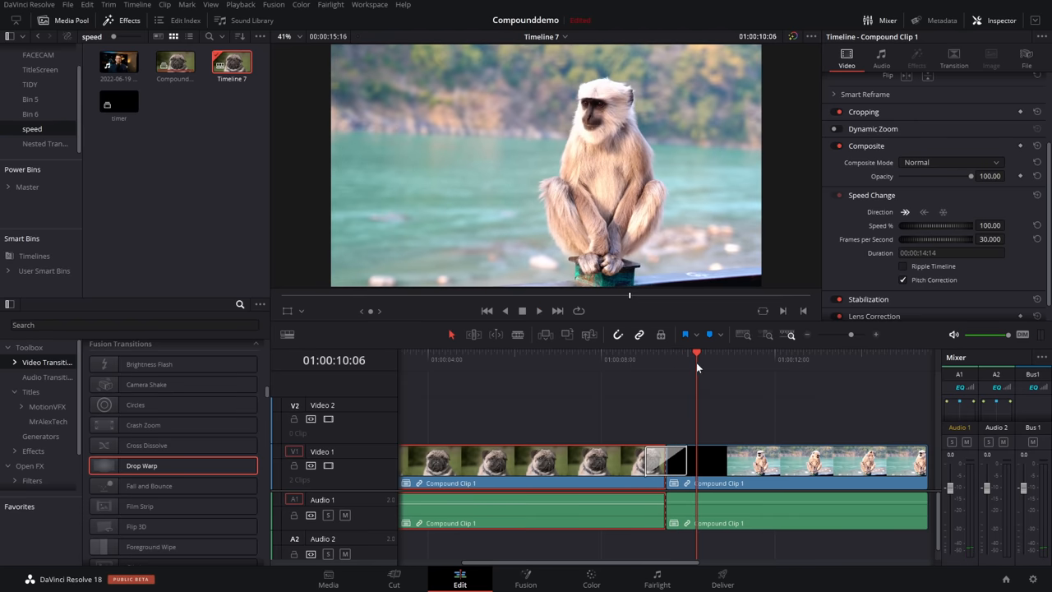
{"action": "left_click", "coordinate": [666, 358]}
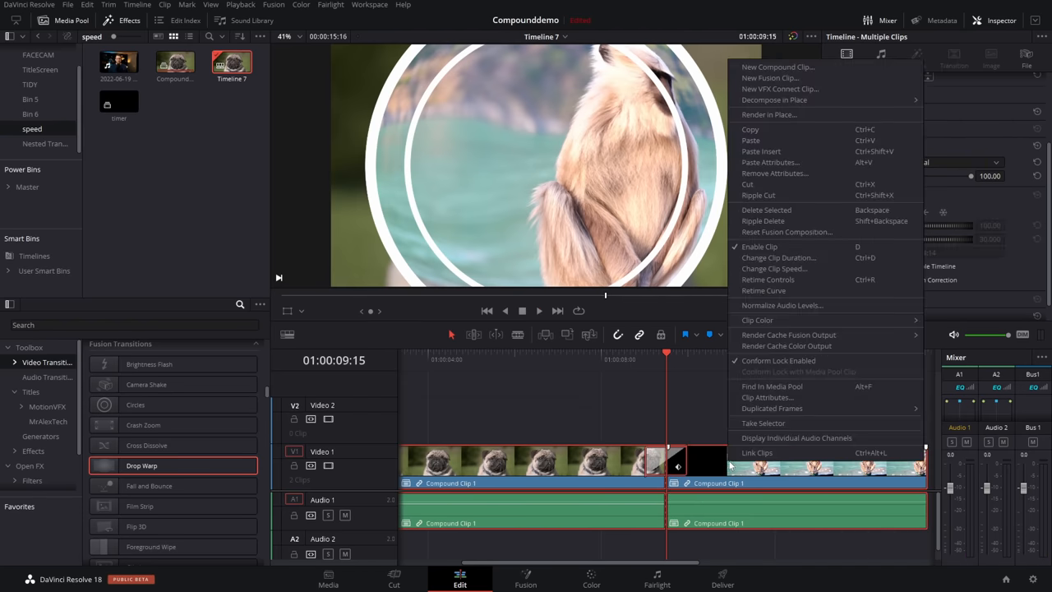
Create Compound Clip 2 from Compound Clip 1 and its Drop Warp transition.
{"action": "left_click", "coordinate": [775, 66]}
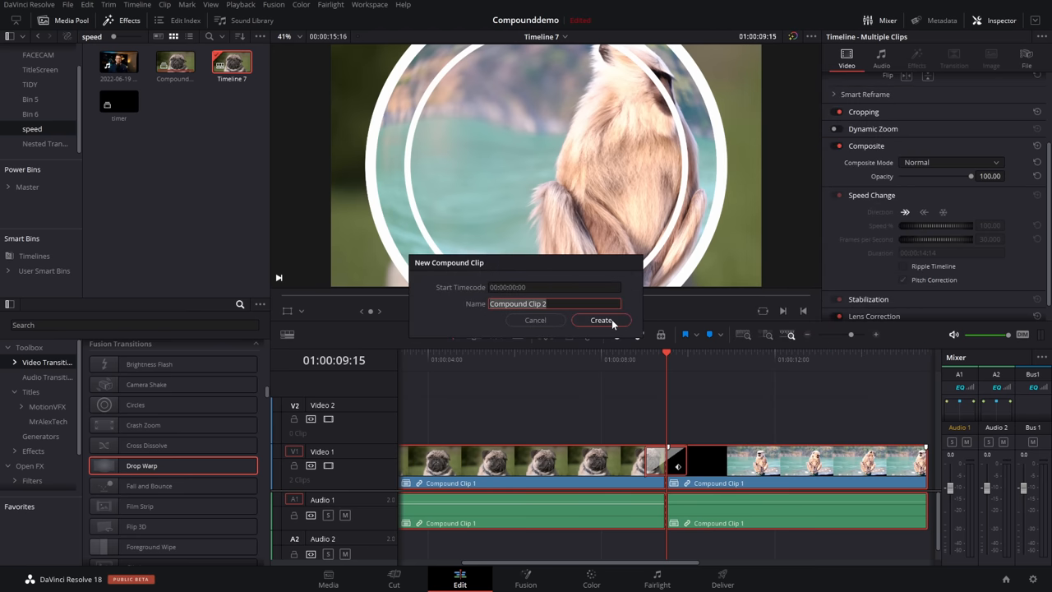
{"action": "left_click", "coordinate": [601, 319]}
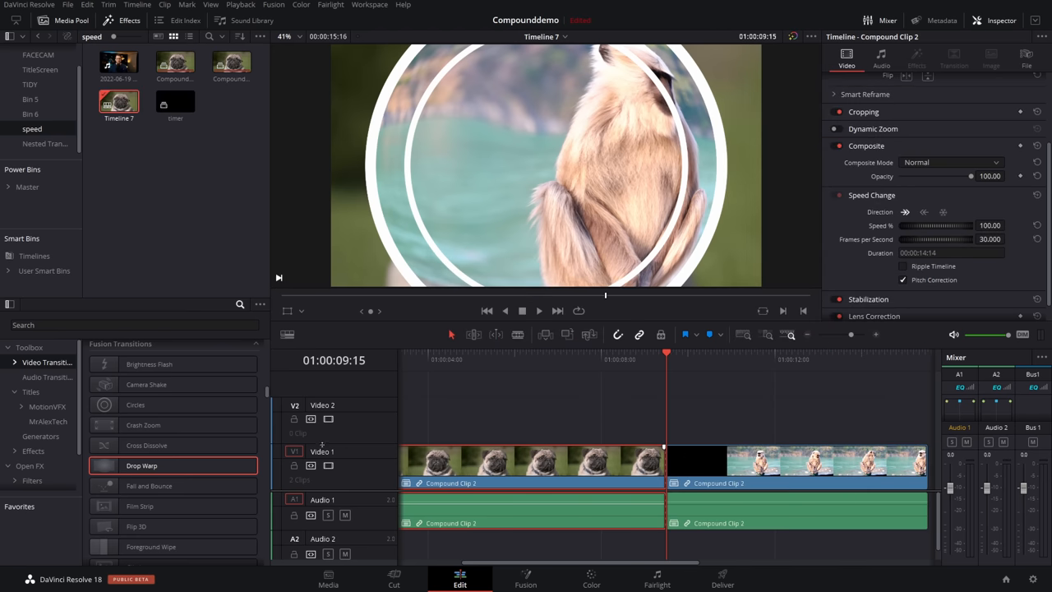